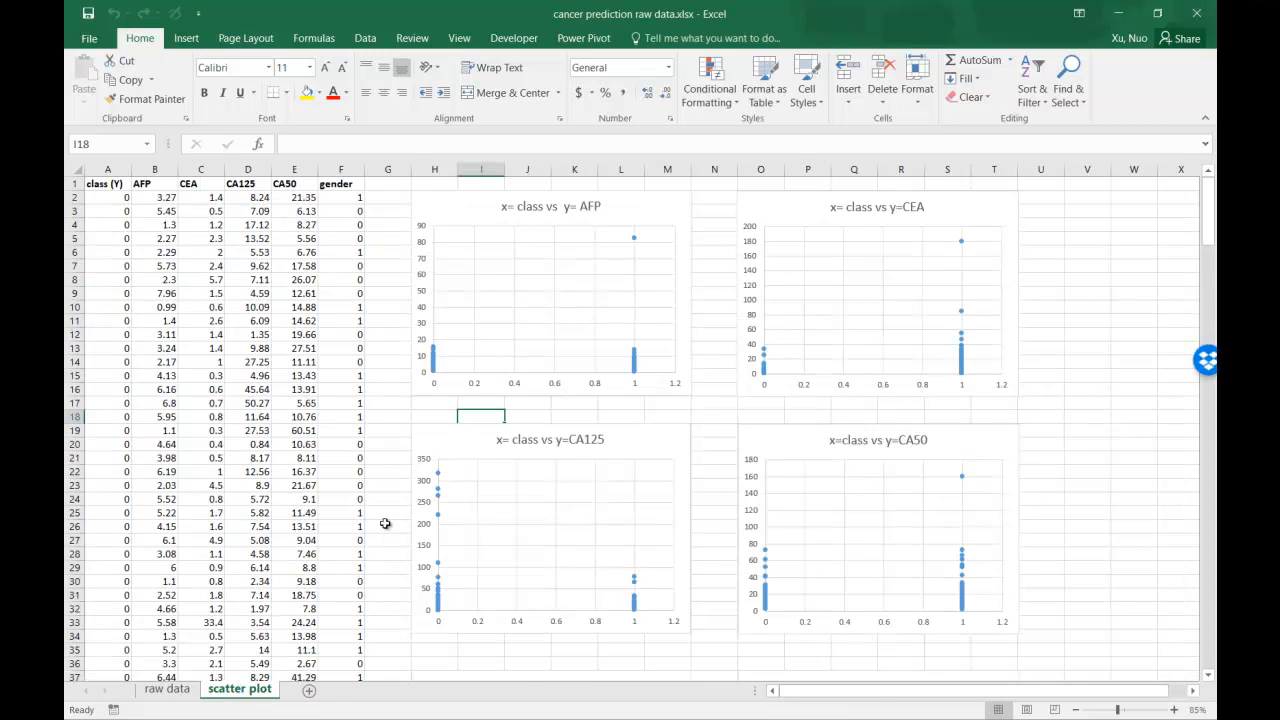
Scroll past the existing class scatter plots and switch to the 'raw data' sheet
{"action": "scroll", "scroll_direction": "down", "scroll_amount": 3}
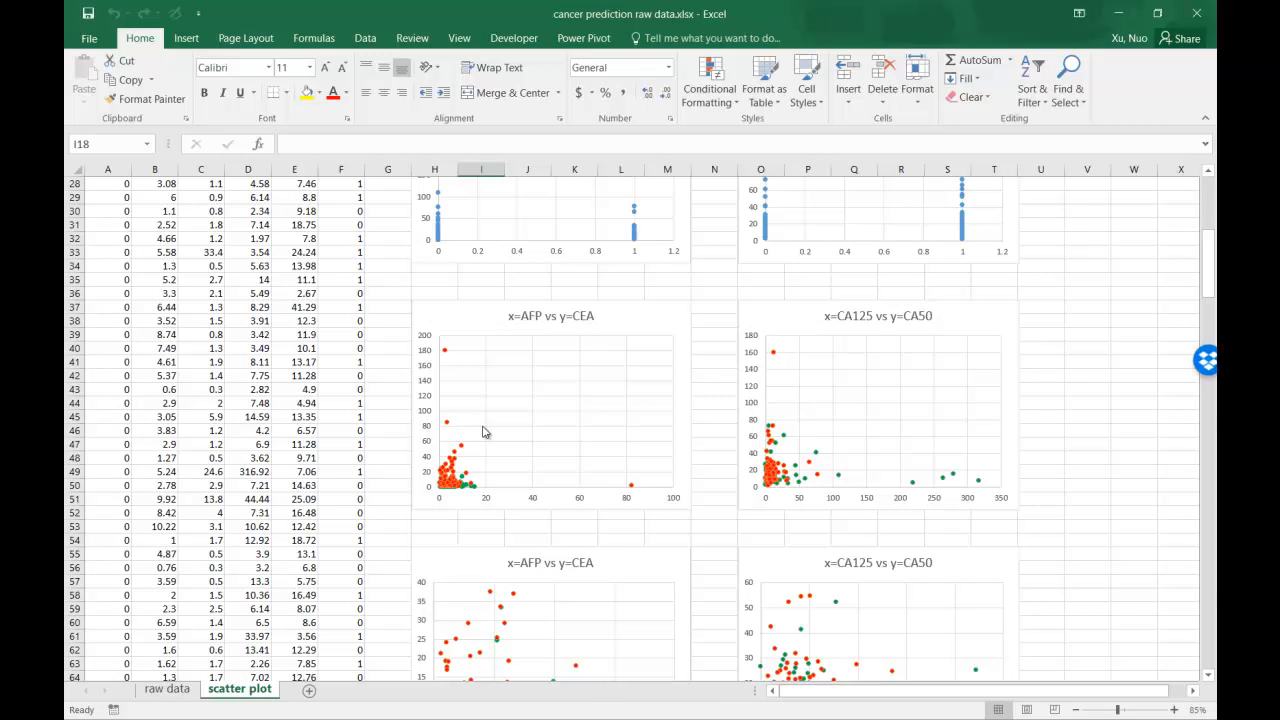
{"action": "left_click", "coordinate": [165, 689]}
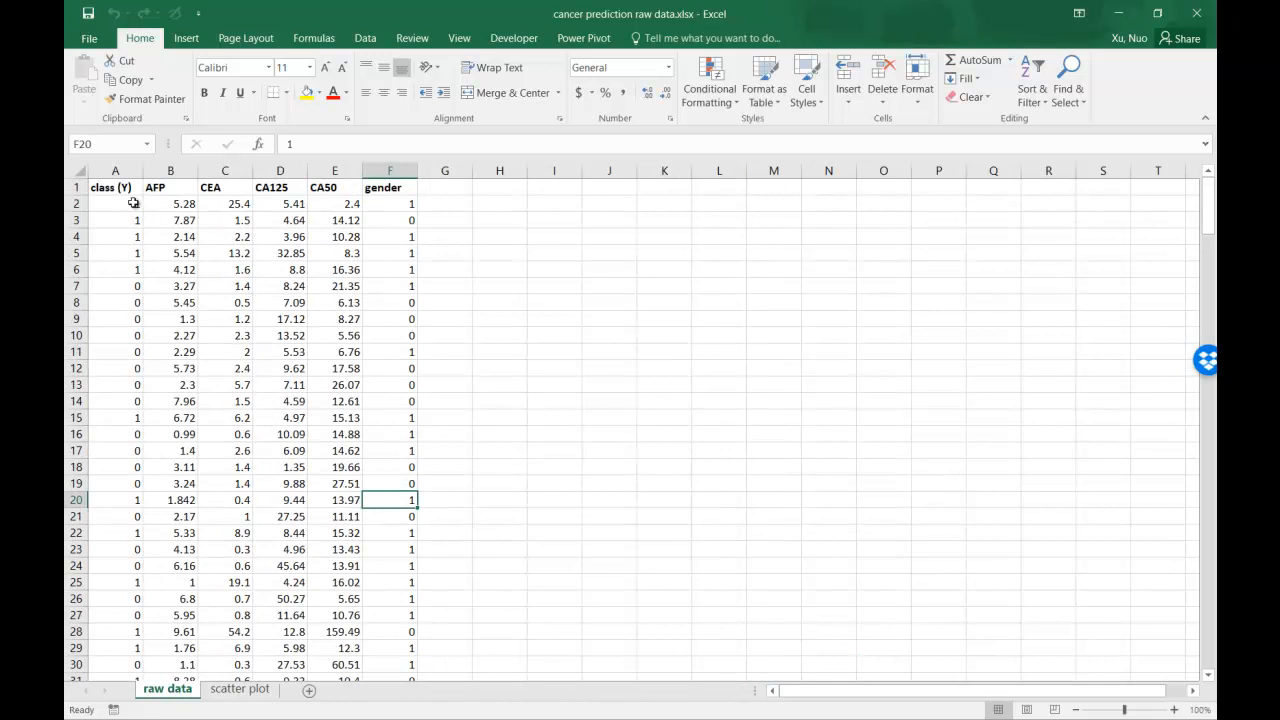
Select the full data table A1:F256, headers included
{"action": "double_click", "coordinate": [110, 187]}
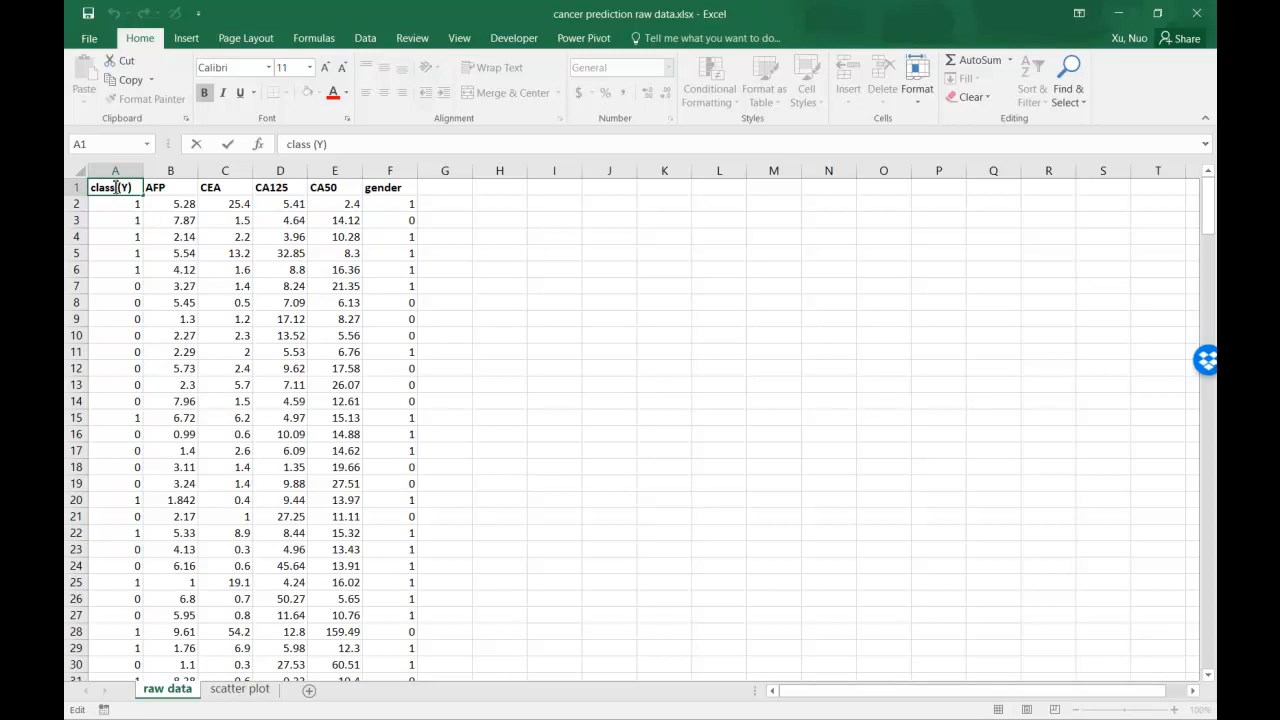
{"action": "mouse_move", "coordinate": [238, 318]}
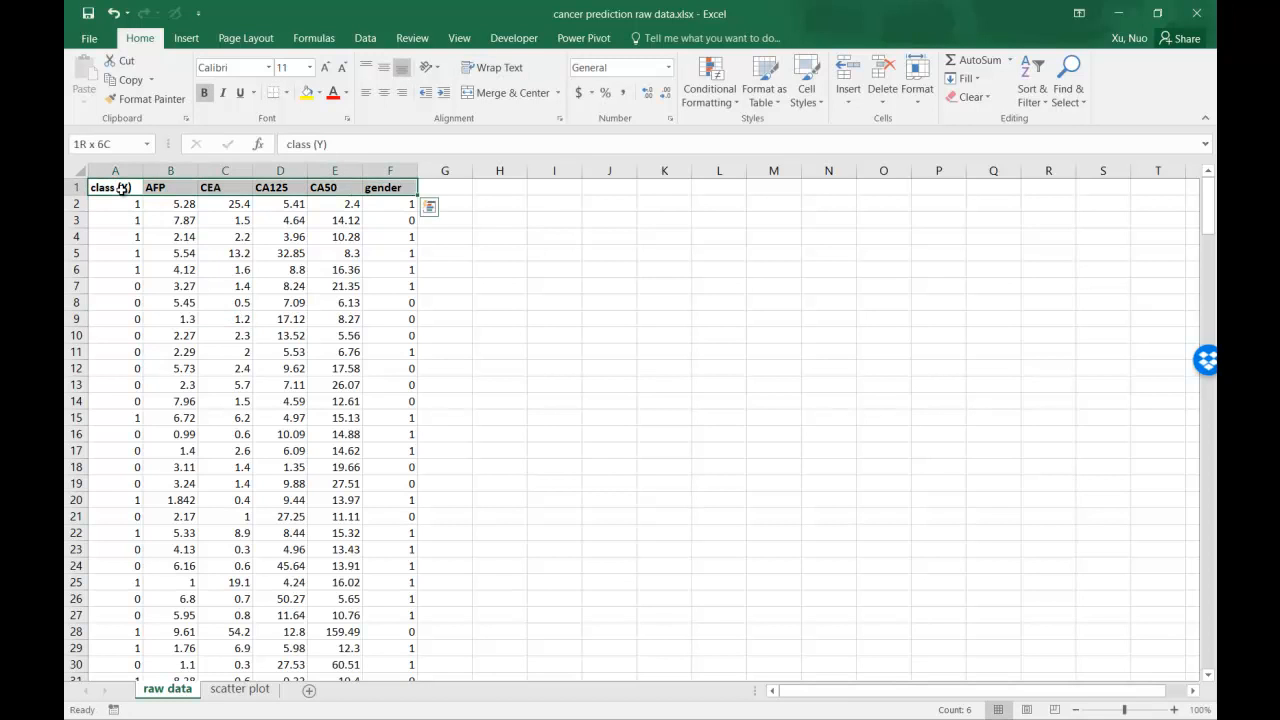
{"action": "scroll", "scroll_direction": "down", "scroll_amount": 3}
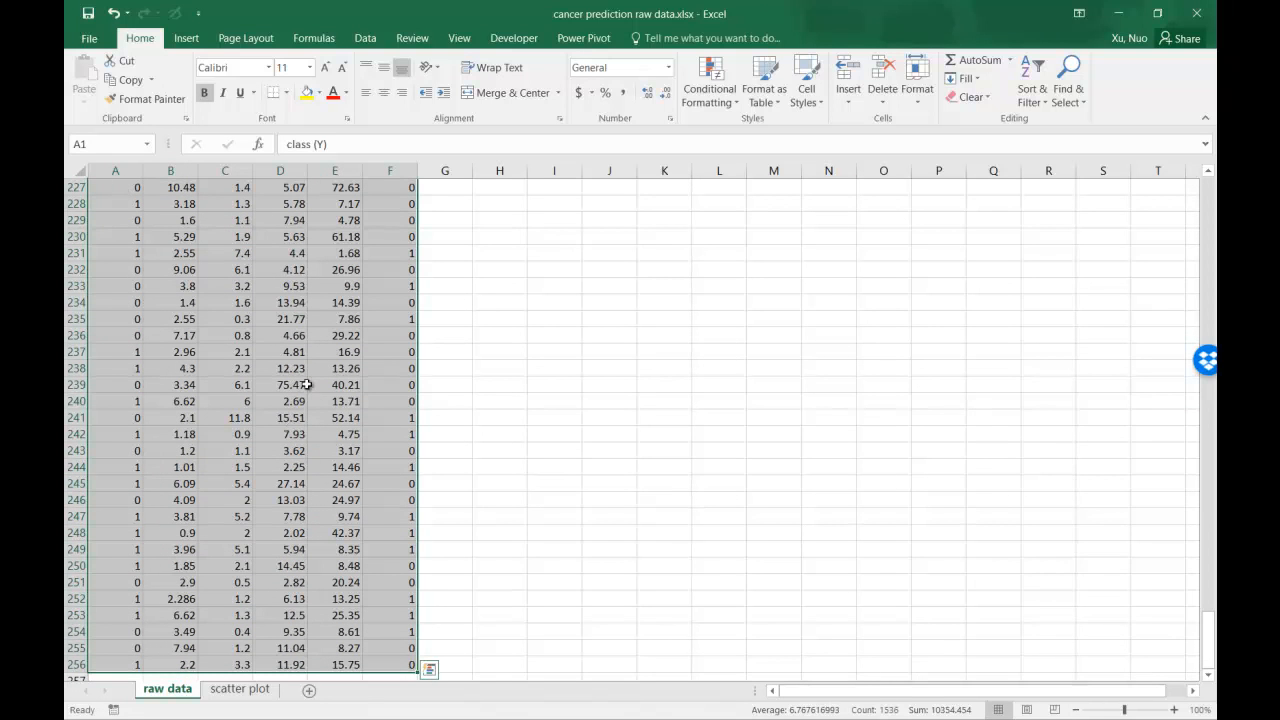
Sort the table by class (Y) on values, smallest to largest, with headers
{"action": "left_click", "coordinate": [364, 38]}
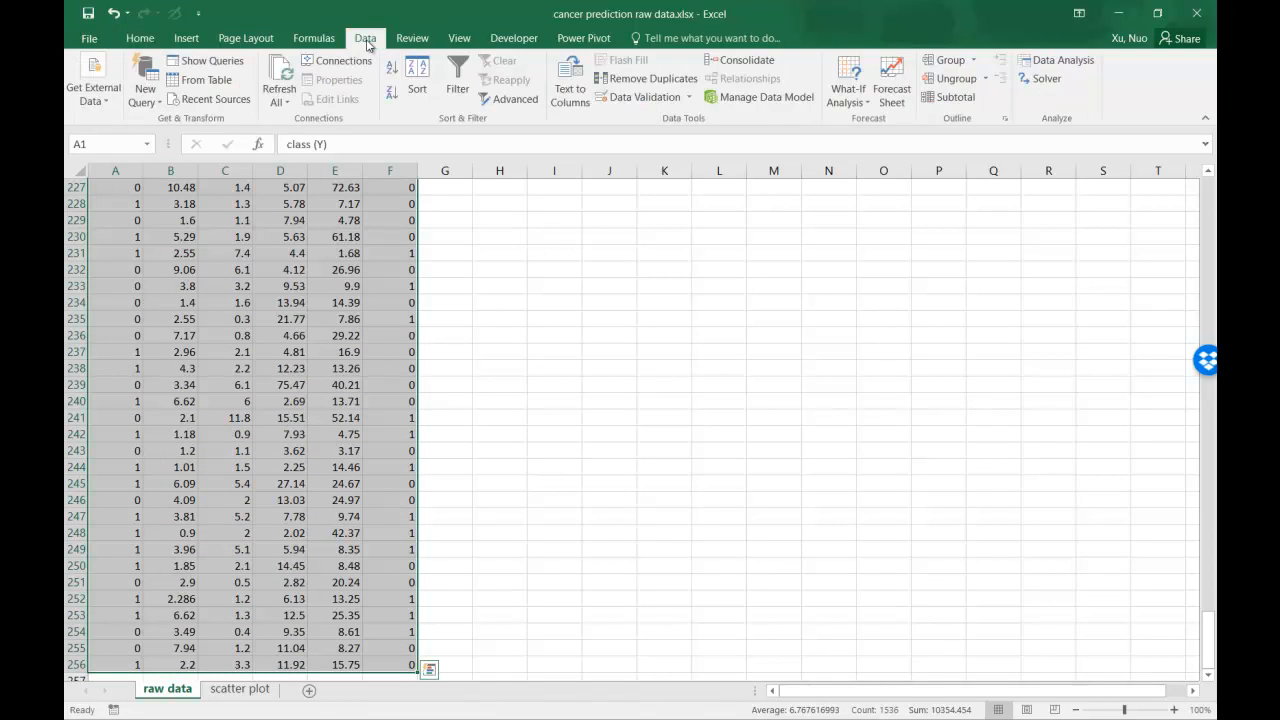
{"action": "left_click", "coordinate": [414, 75]}
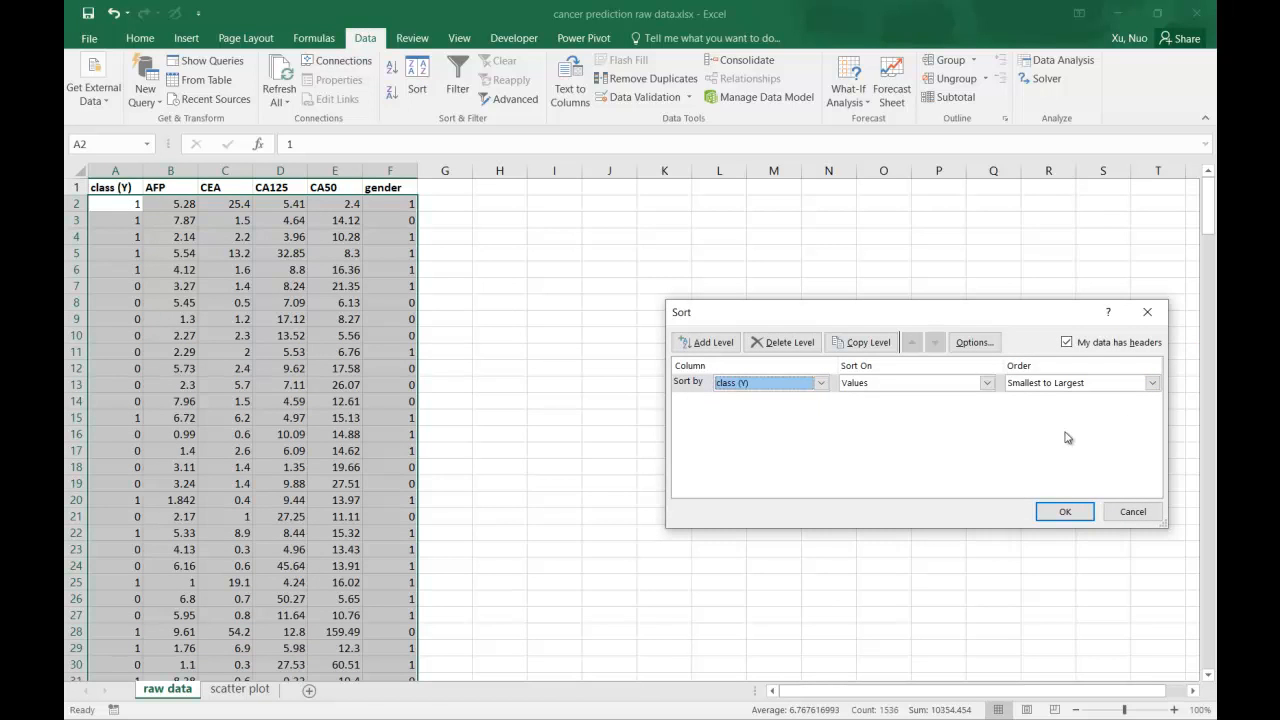
{"action": "left_click", "coordinate": [1064, 511]}
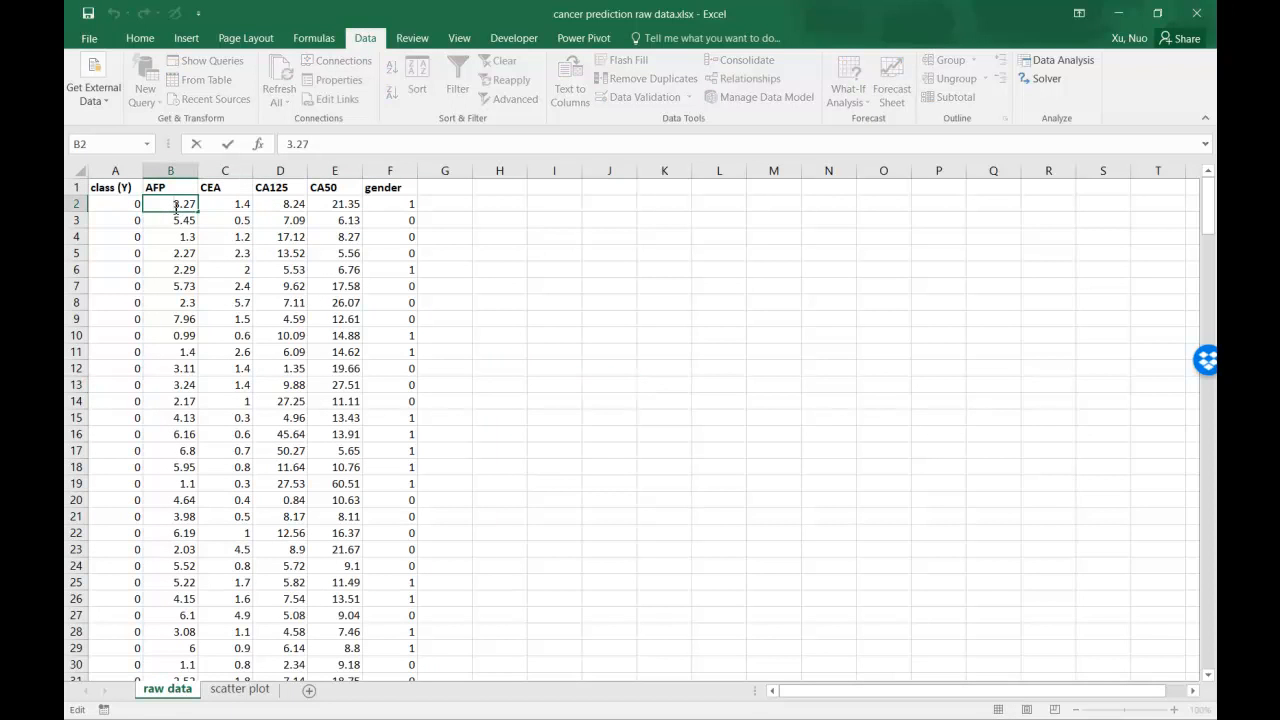
{"action": "mouse_move", "coordinate": [199, 263]}
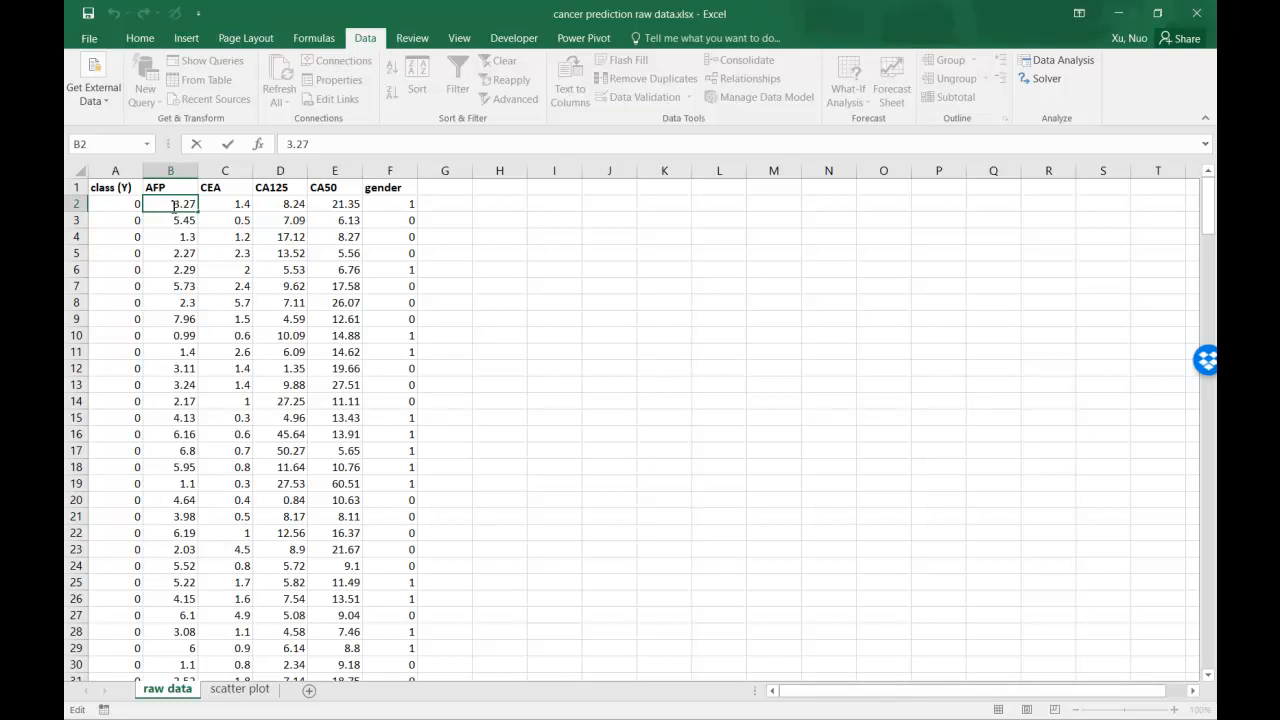
Select the class 0 AFP and CEA values in B2:C145
{"action": "left_click", "coordinate": [553, 434]}
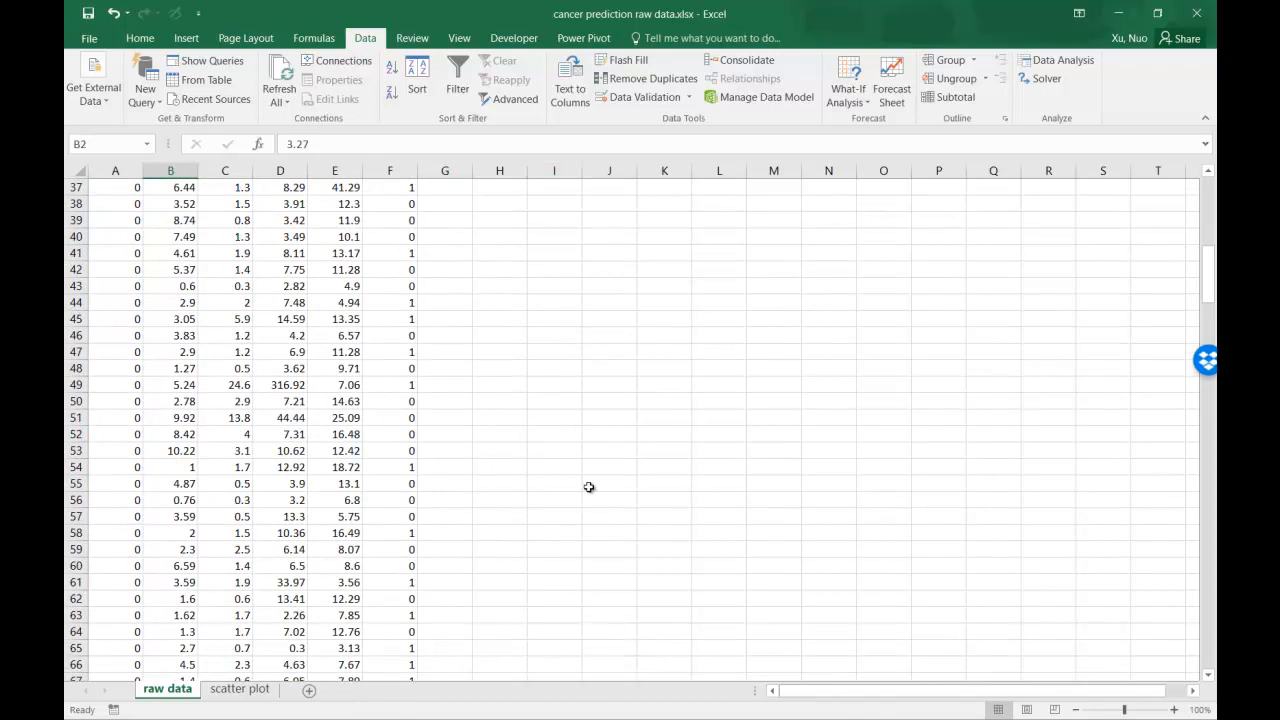
{"action": "scroll", "scroll_direction": "down", "scroll_amount": 3}
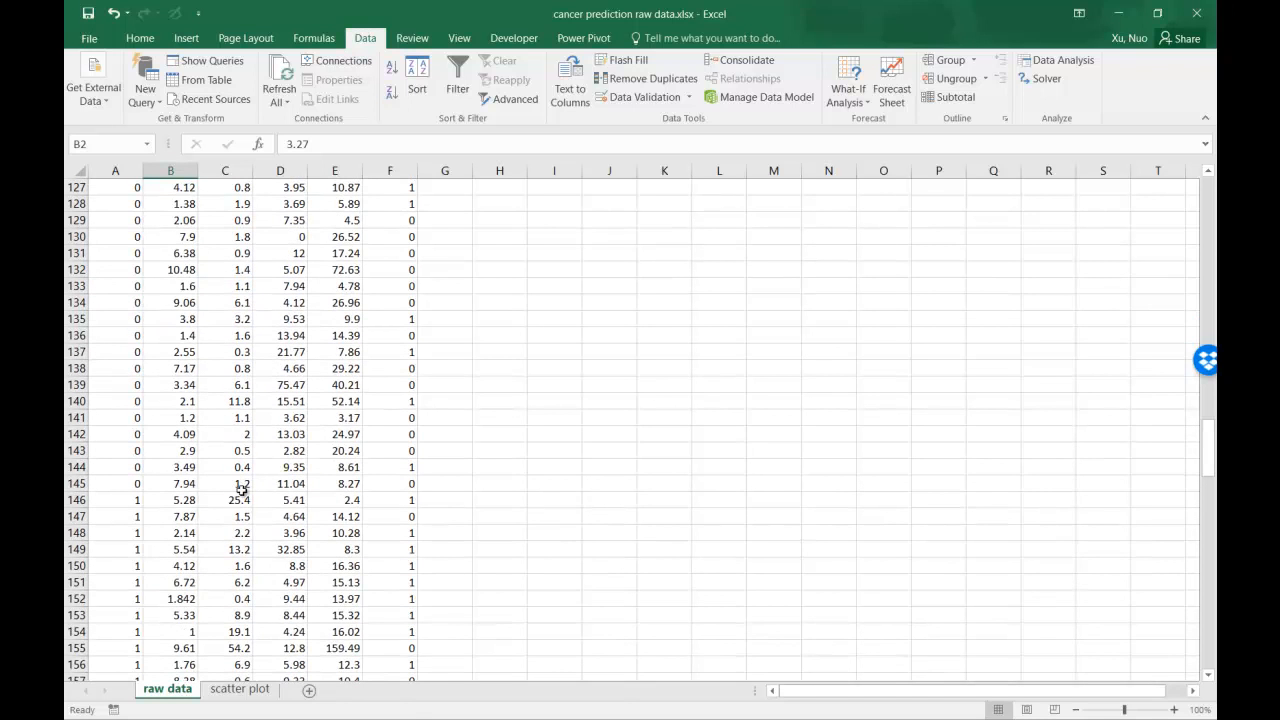
{"action": "left_click_drag", "start_coordinate": [170, 187], "coordinate": [225, 500]}
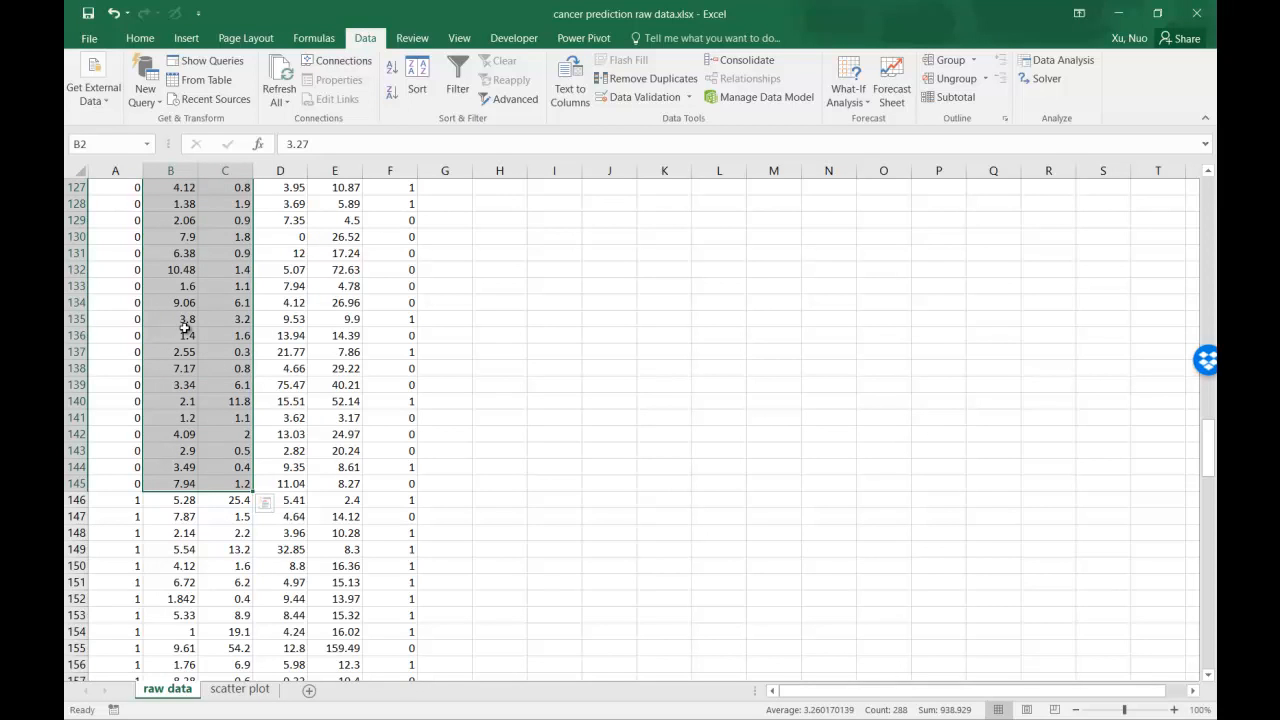
{"action": "mouse_move", "coordinate": [214, 302]}
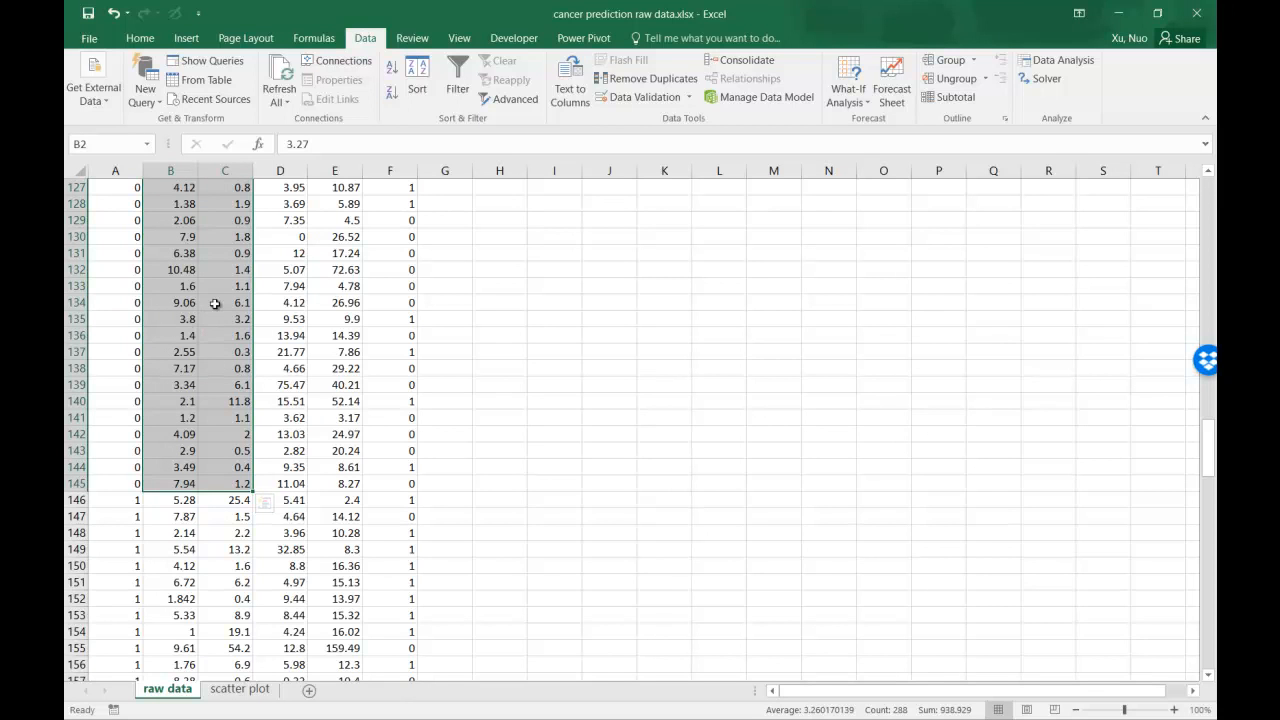
{"action": "mouse_move", "coordinate": [205, 38]}
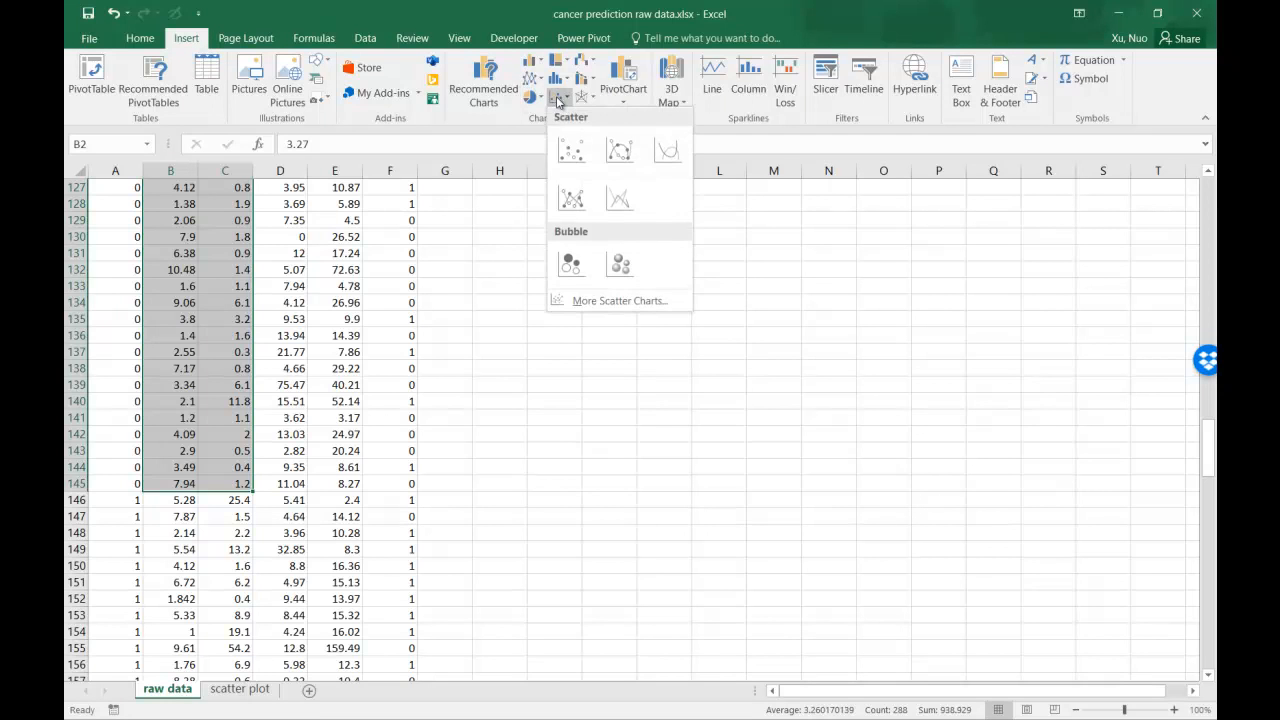
Insert a plain scatter chart from B2:C145 and bring up its plot area menu
{"action": "left_click", "coordinate": [571, 150]}
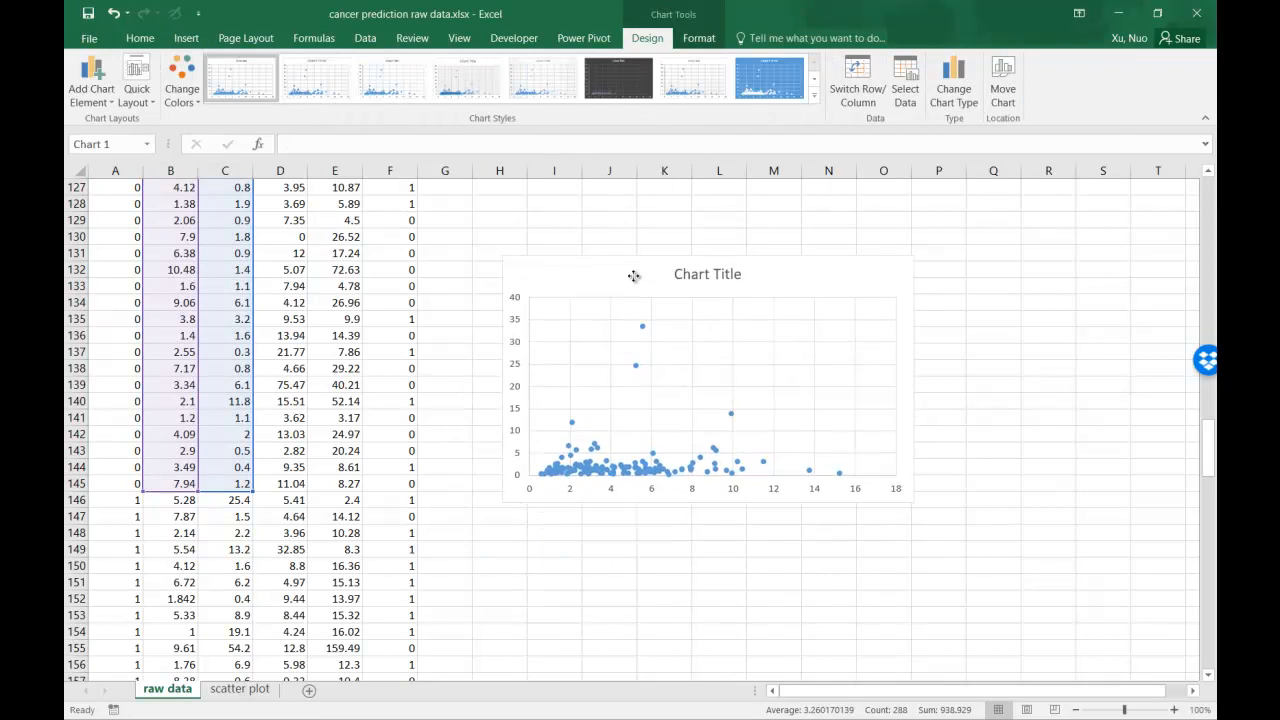
{"action": "left_click", "coordinate": [662, 415]}
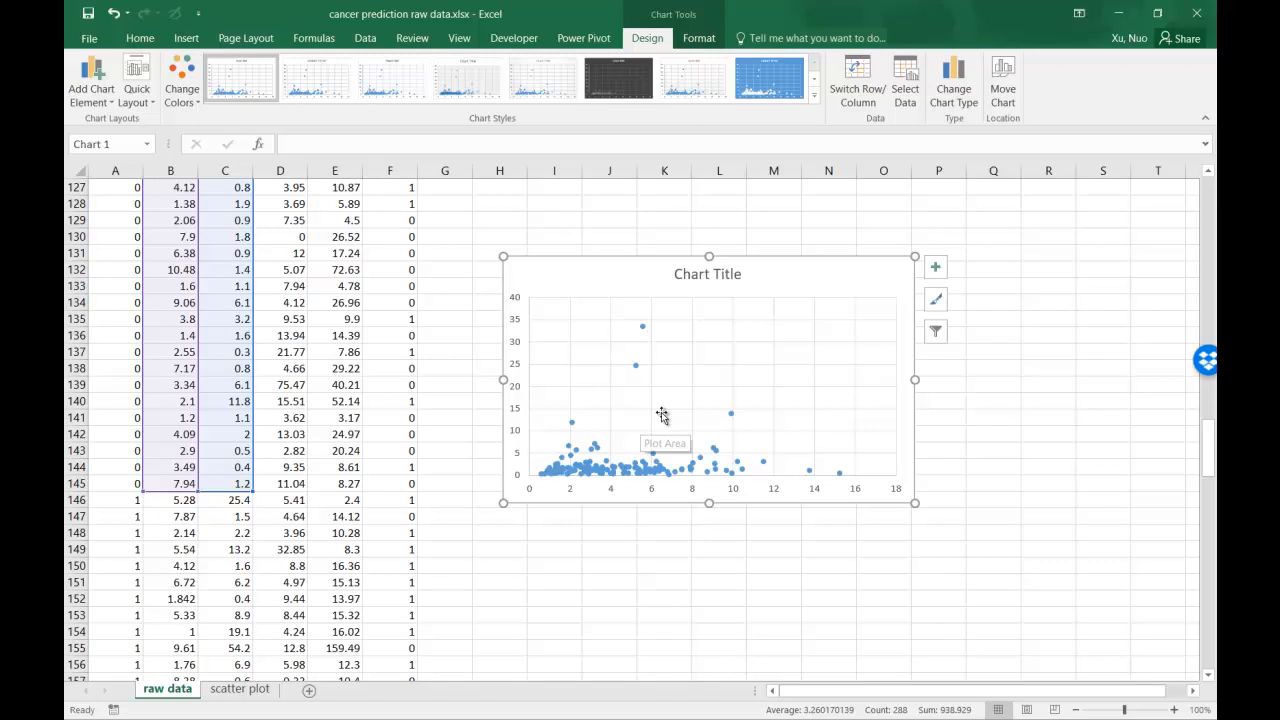
{"action": "right_click", "coordinate": [660, 415]}
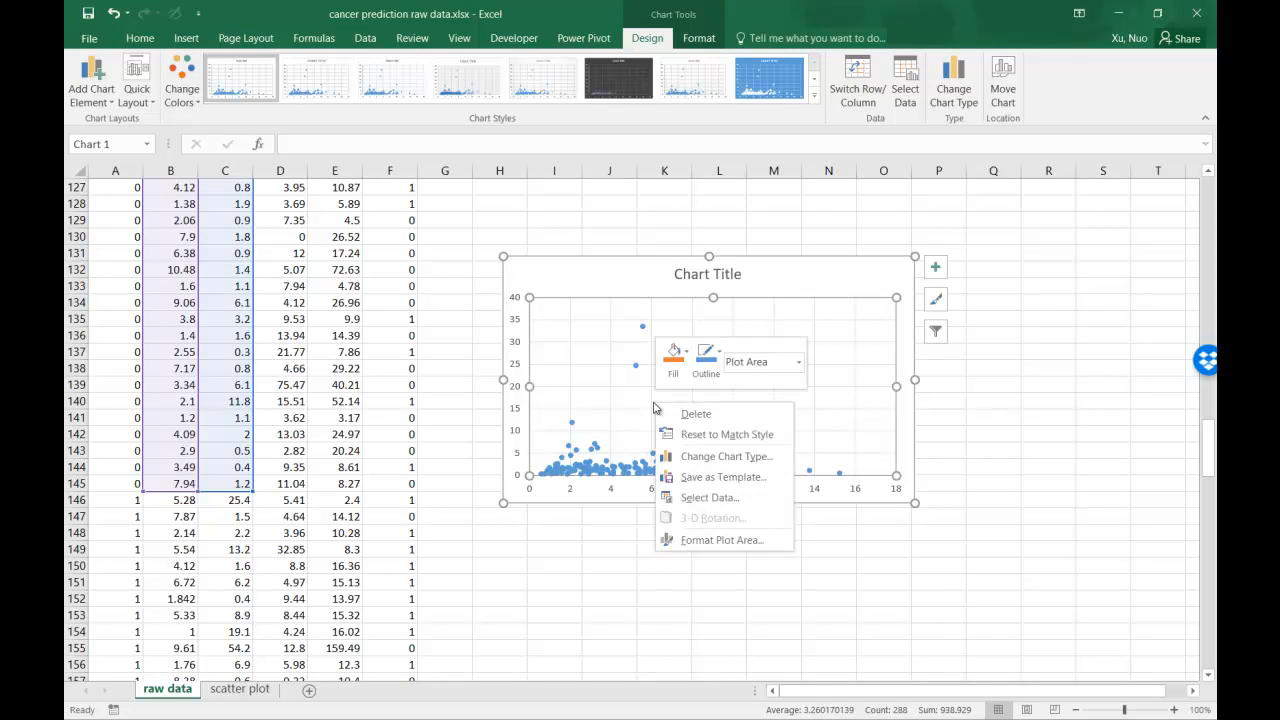
{"action": "left_click", "coordinate": [556, 583]}
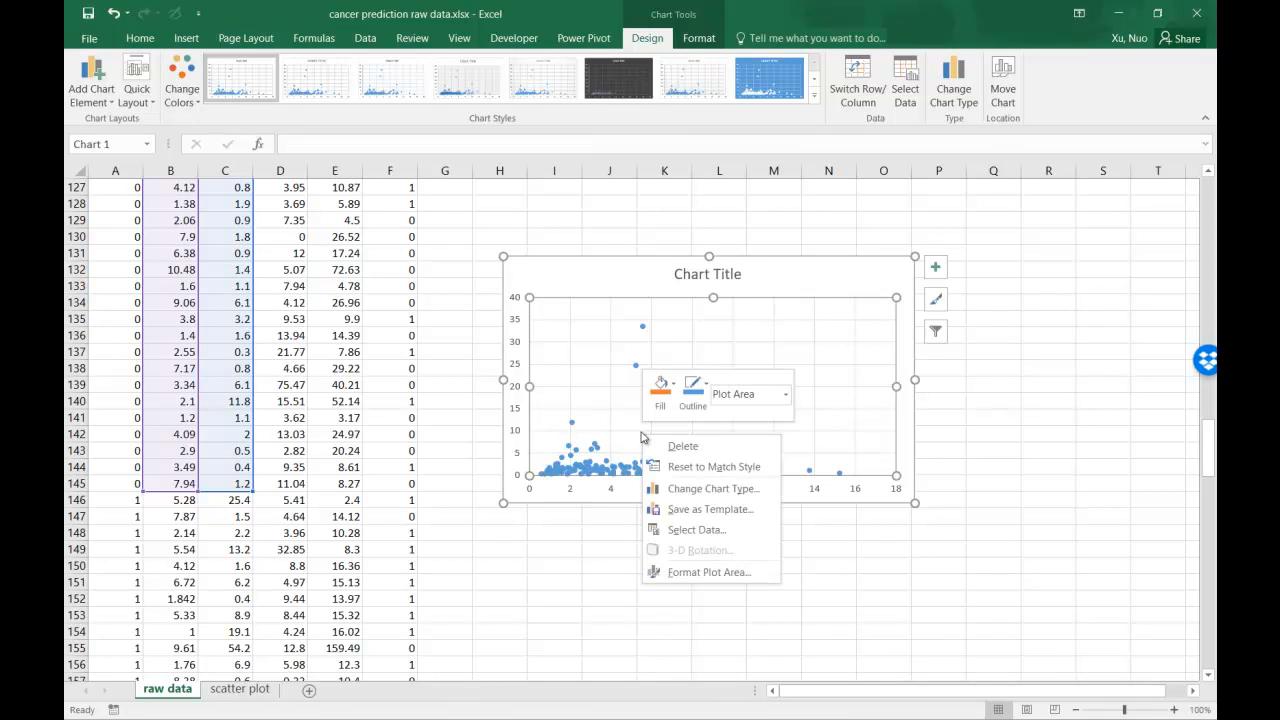
{"action": "mouse_move", "coordinate": [697, 530]}
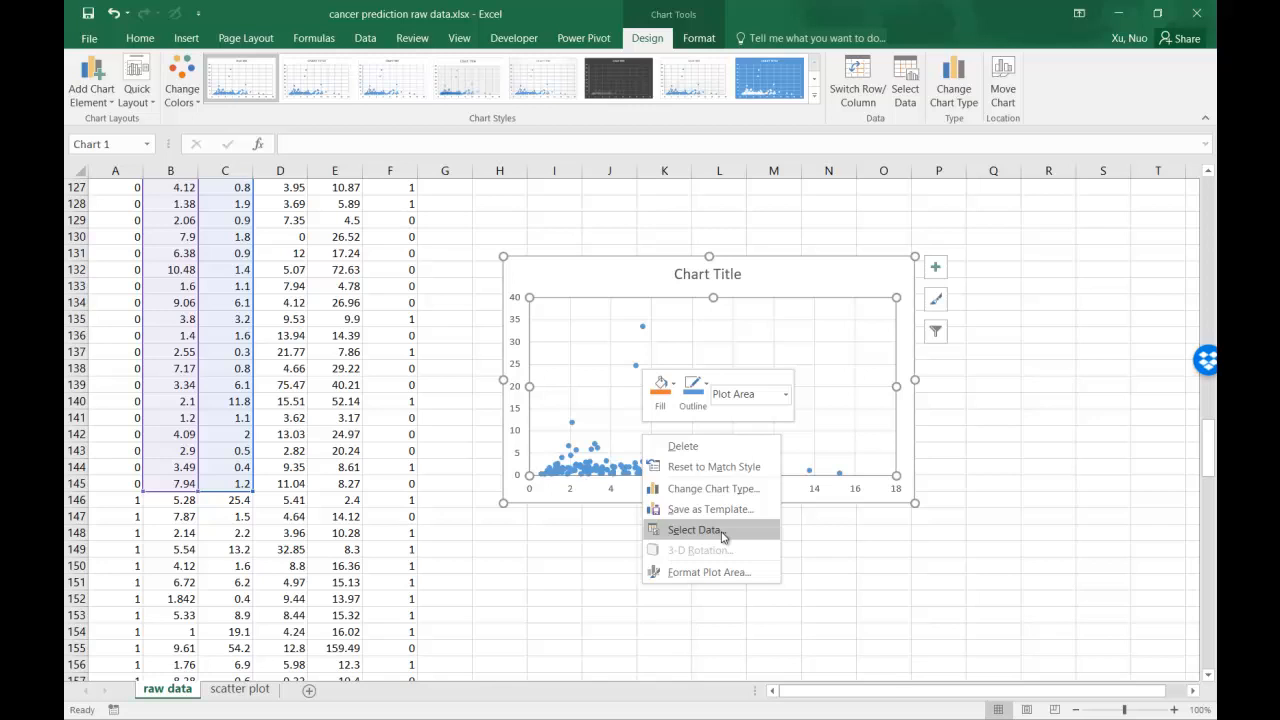
Add a second series with X values B146:B256 and Y values C146:C256
{"action": "left_click", "coordinate": [692, 529]}
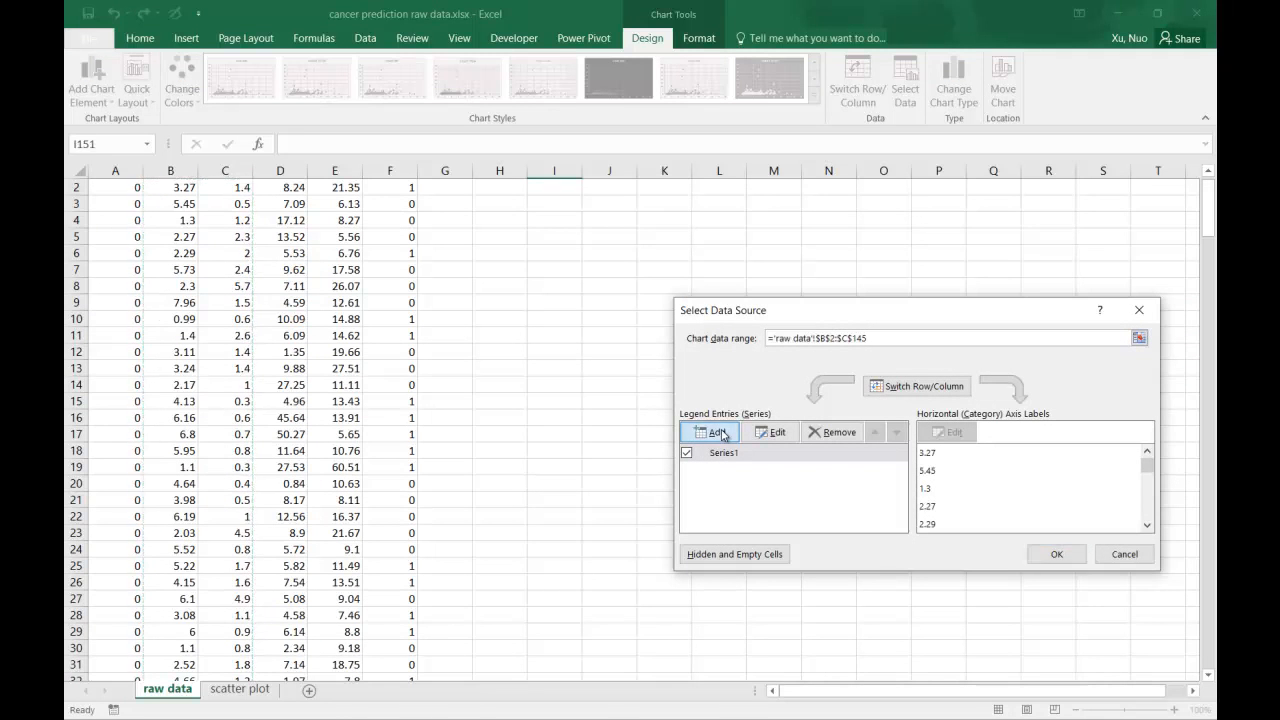
{"action": "left_click", "coordinate": [713, 432]}
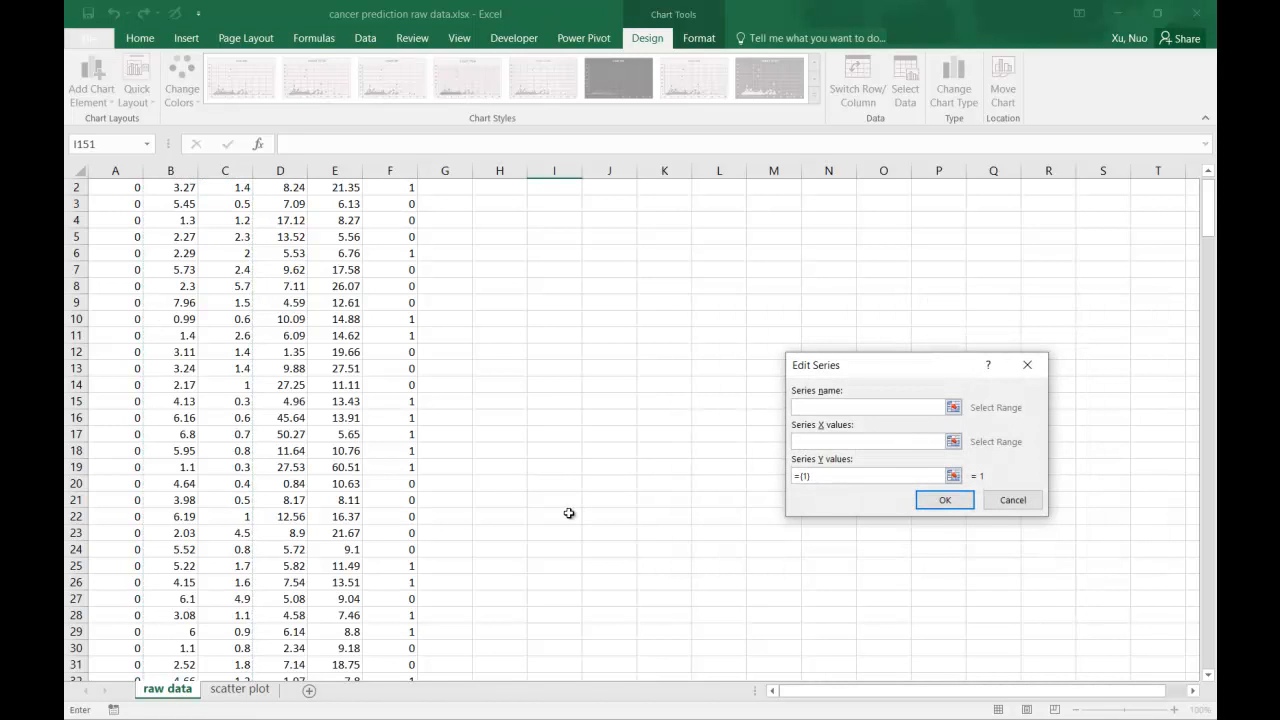
{"action": "mouse_move", "coordinate": [838, 432]}
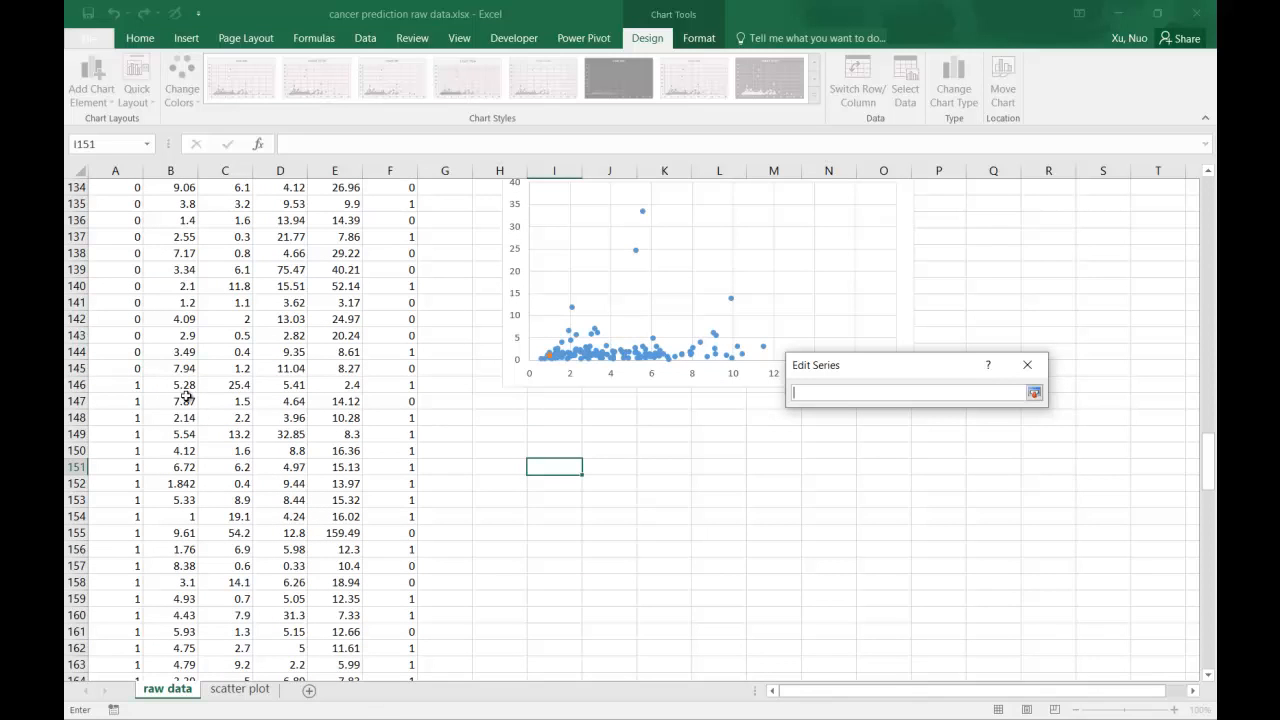
{"action": "left_click", "coordinate": [170, 381]}
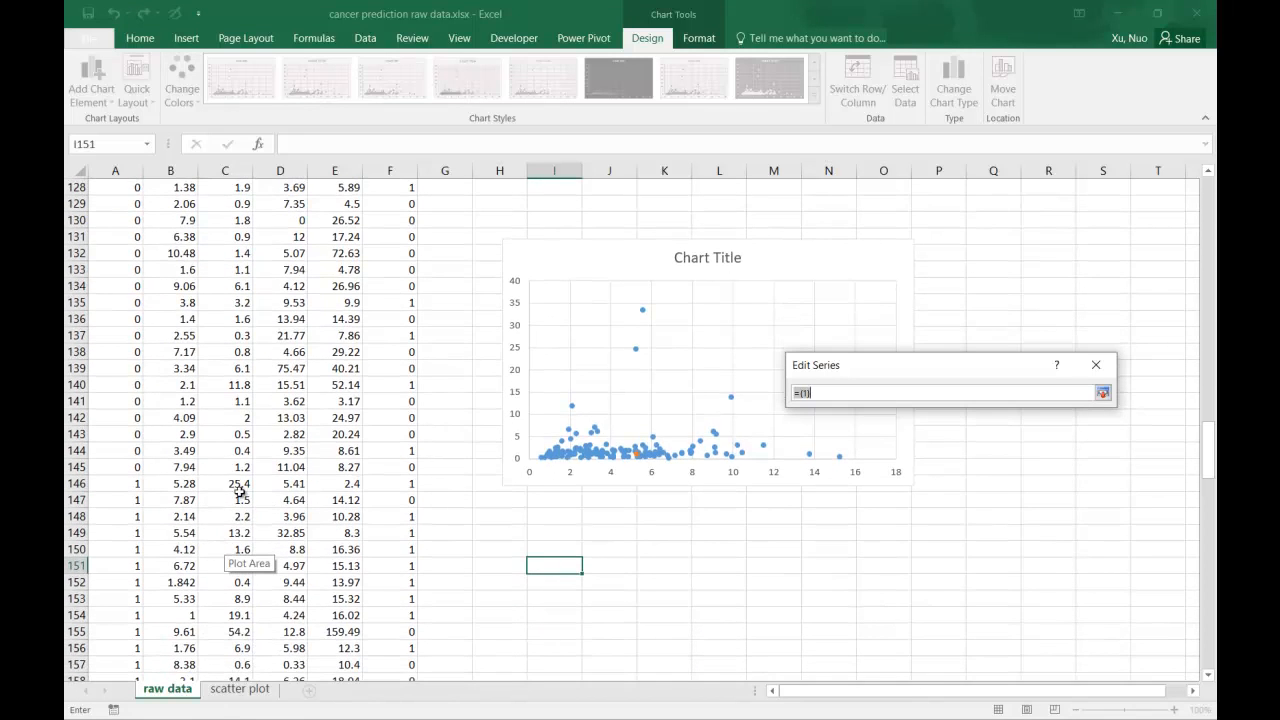
{"action": "left_click", "coordinate": [225, 482]}
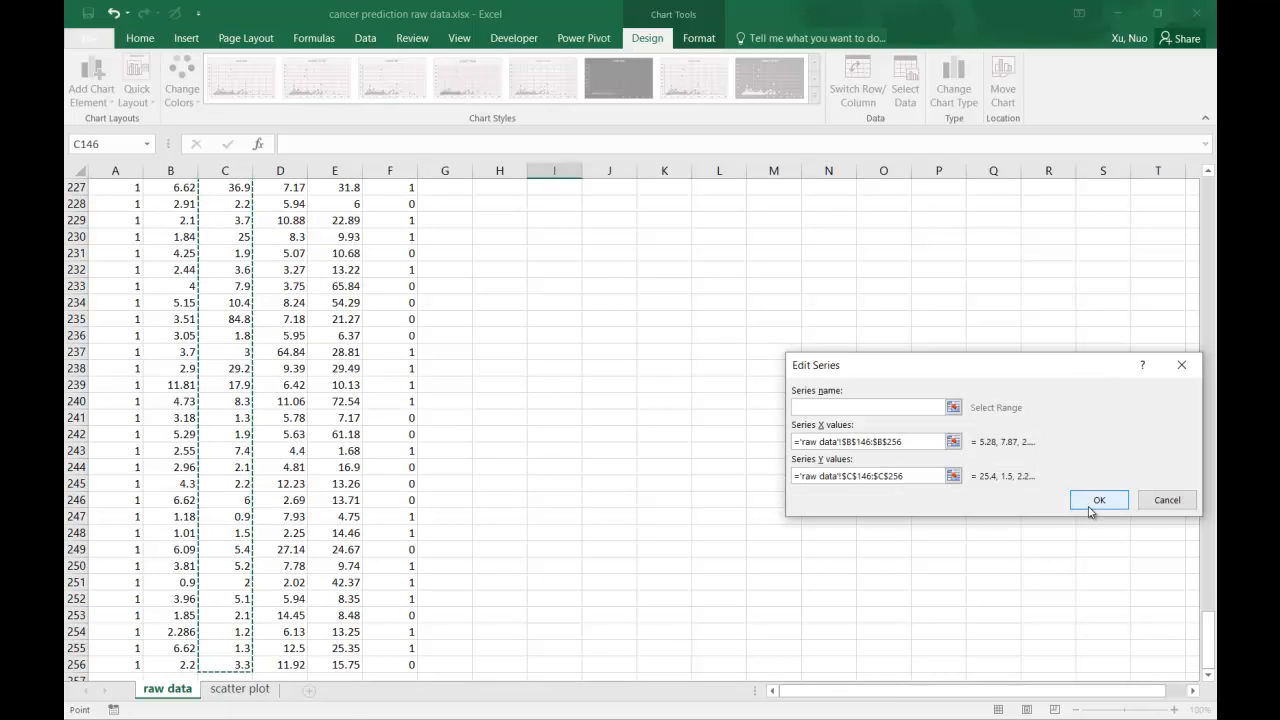
Confirm both series in Select Data Source and scroll up to view the chart
{"action": "left_click", "coordinate": [1099, 499]}
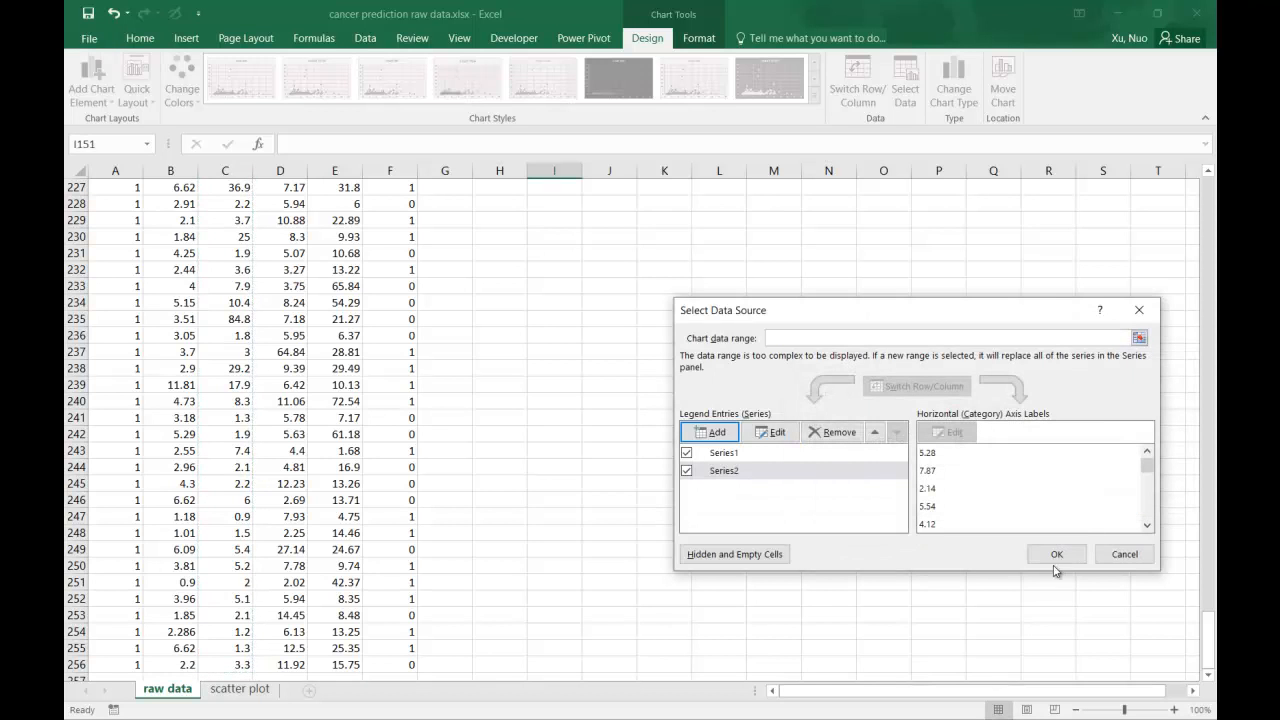
{"action": "left_click", "coordinate": [1057, 554]}
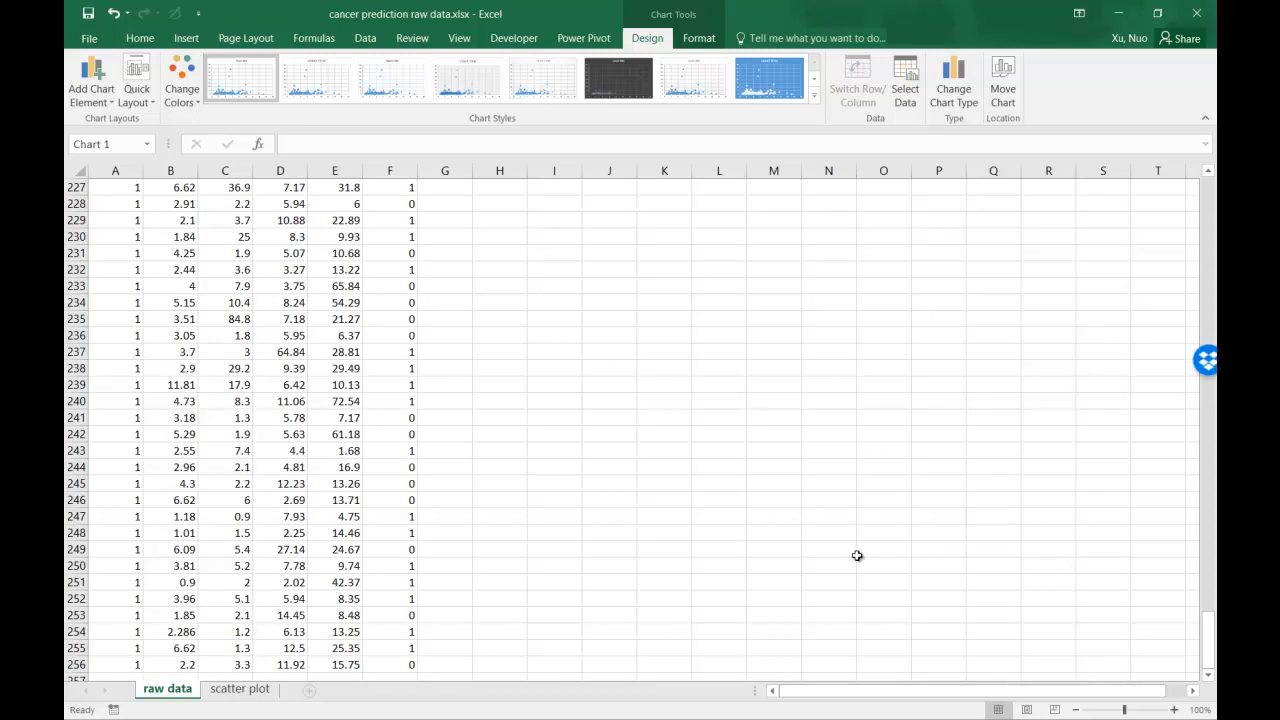
{"action": "scroll", "scroll_direction": "up", "scroll_amount": 3}
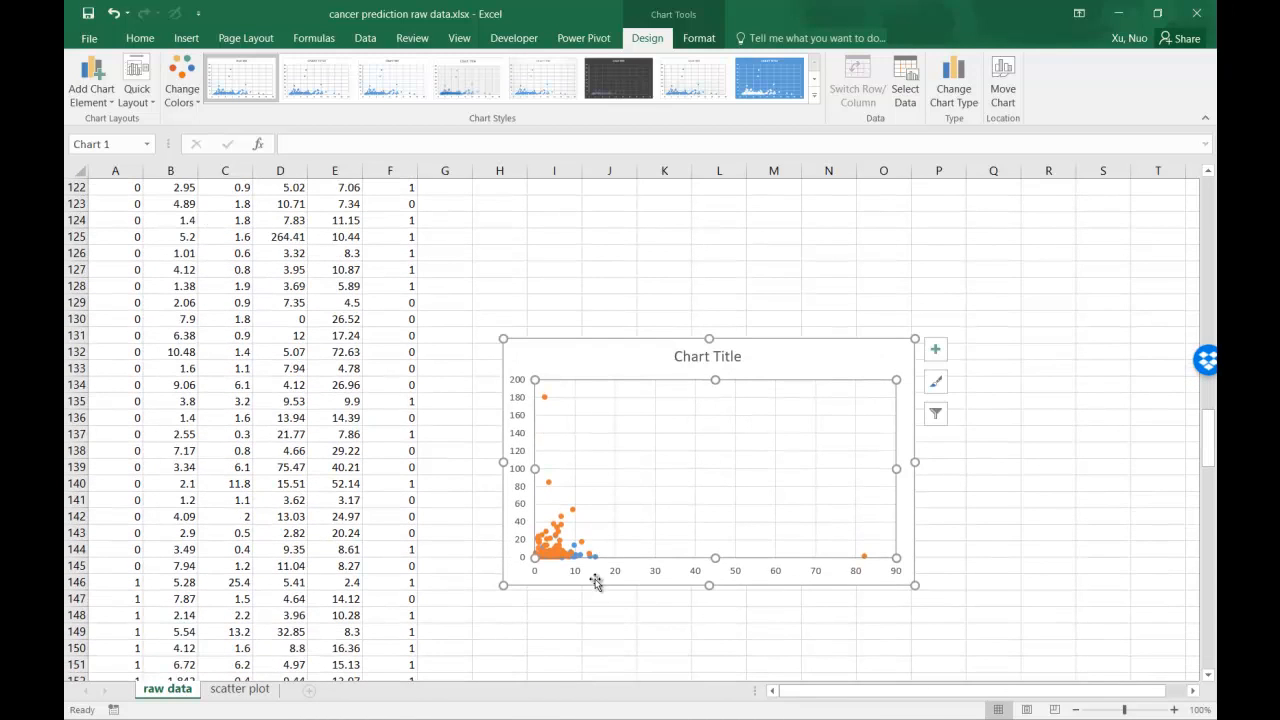
{"action": "mouse_move", "coordinate": [589, 570]}
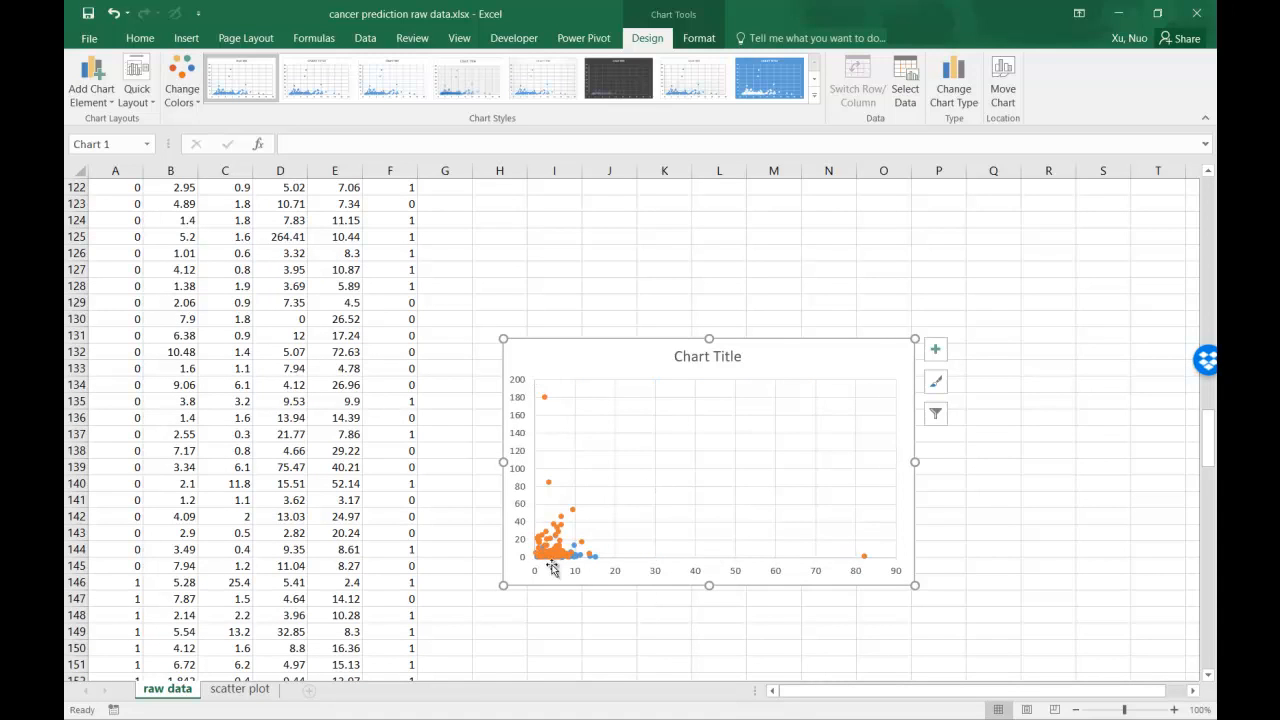
{"action": "mouse_move", "coordinate": [563, 565]}
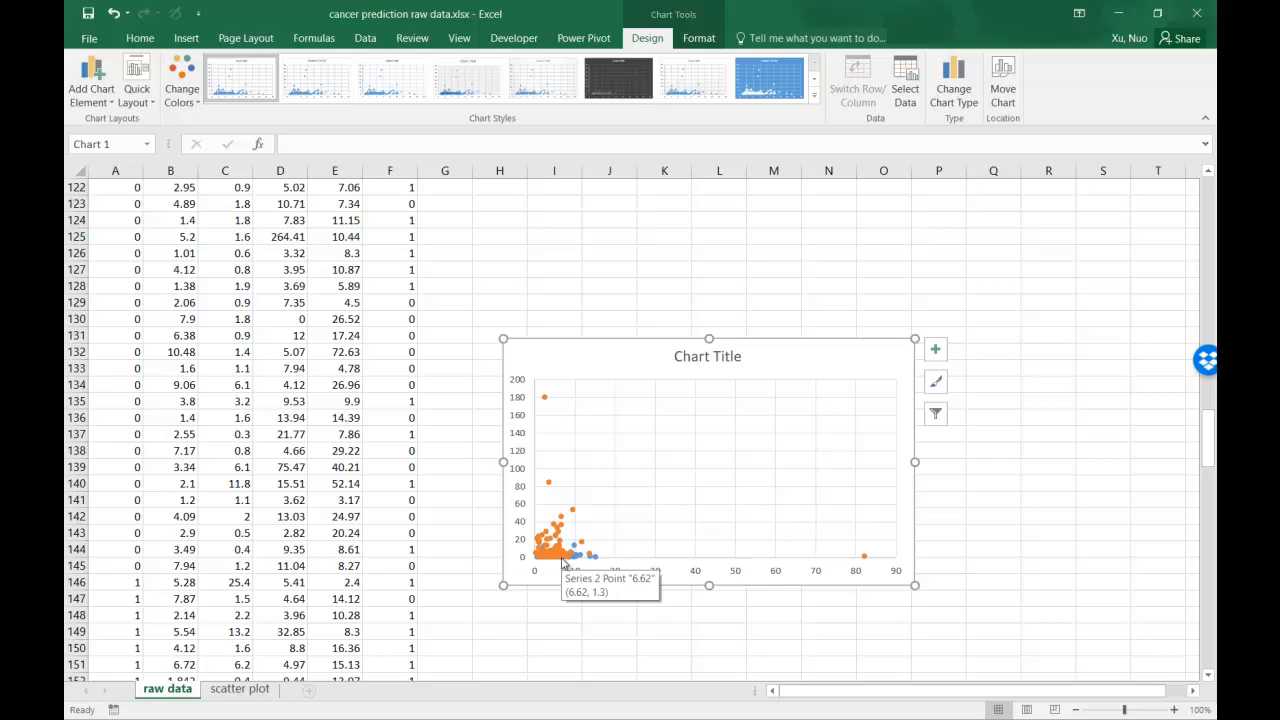
{"action": "mouse_move", "coordinate": [552, 560]}
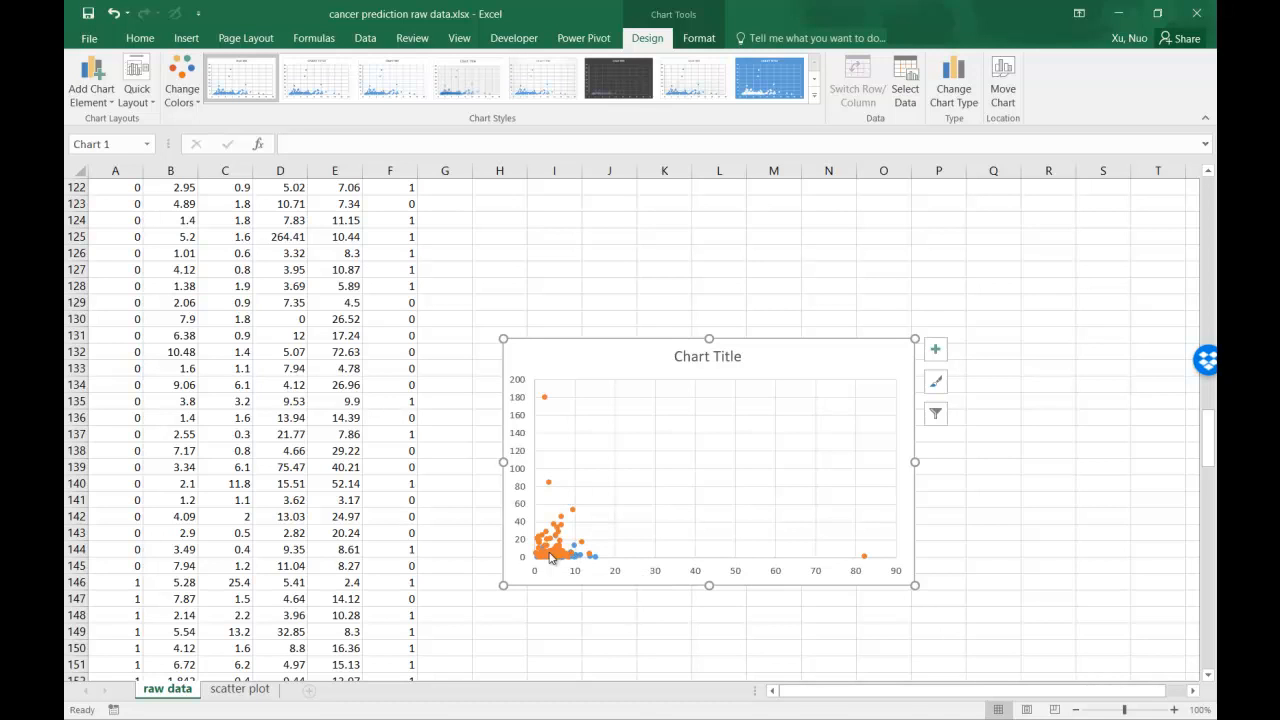
{"action": "mouse_move", "coordinate": [567, 560]}
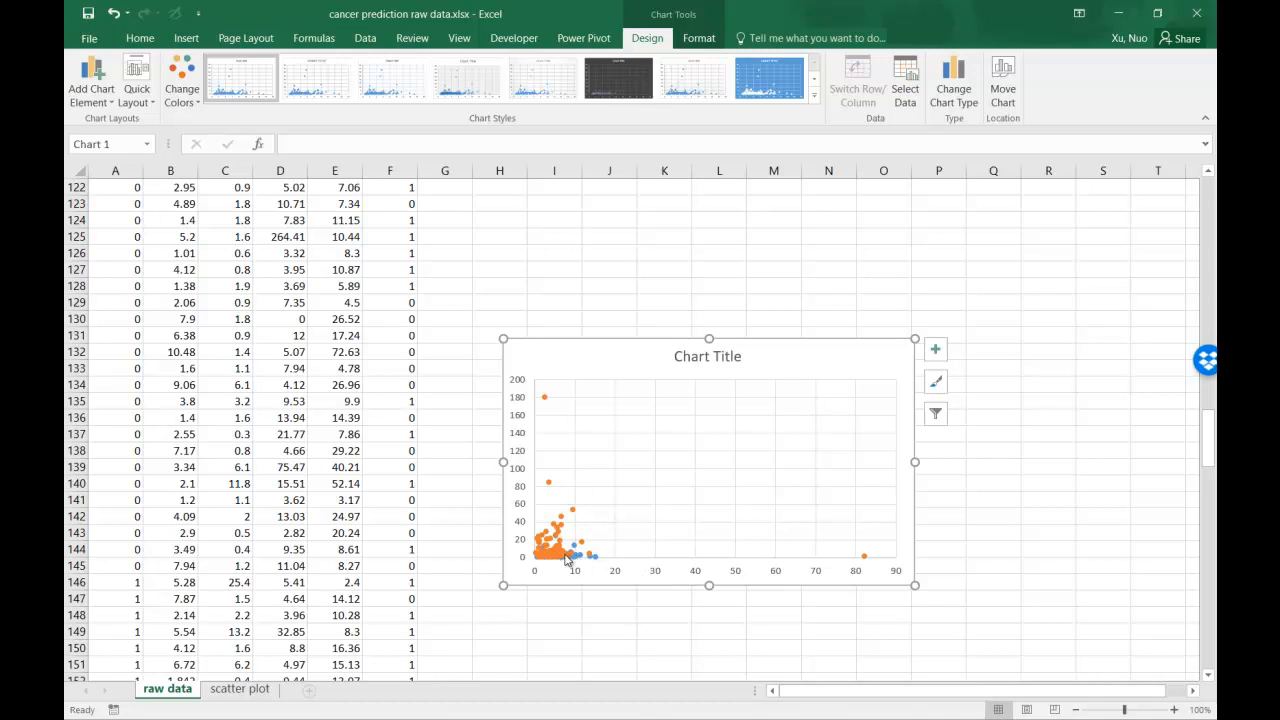
{"action": "mouse_move", "coordinate": [587, 592]}
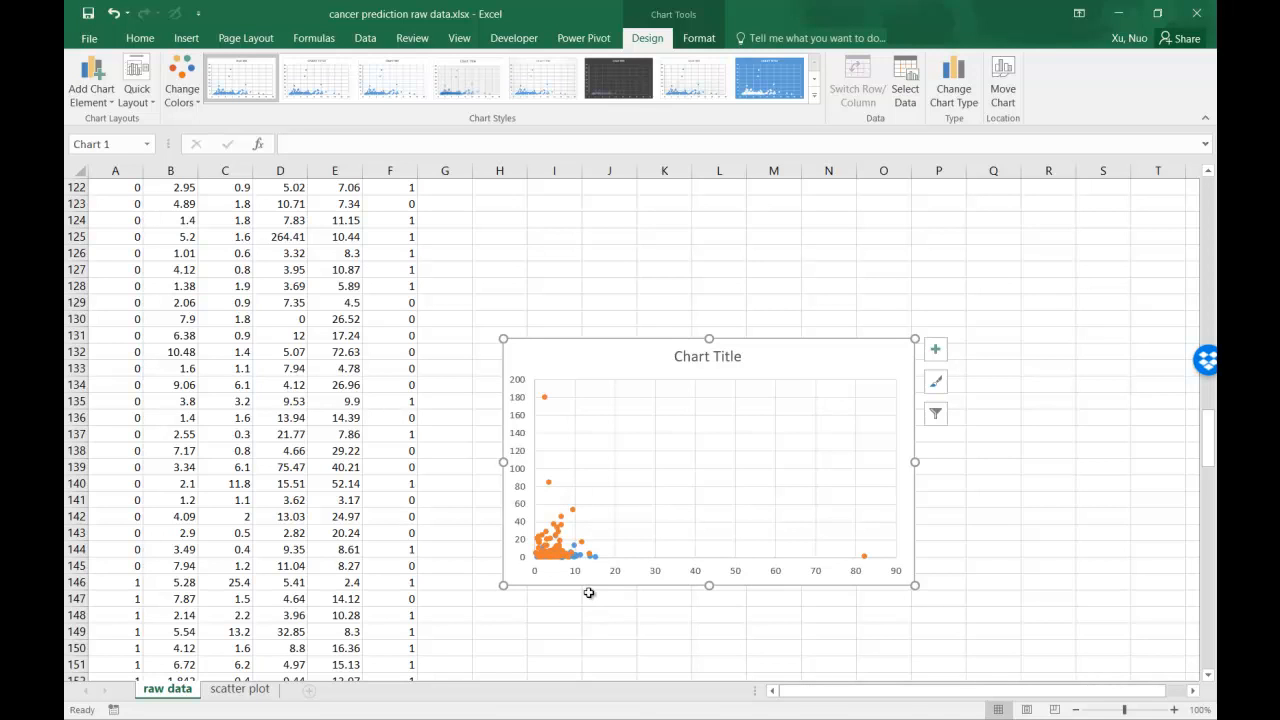
{"action": "mouse_move", "coordinate": [903, 583]}
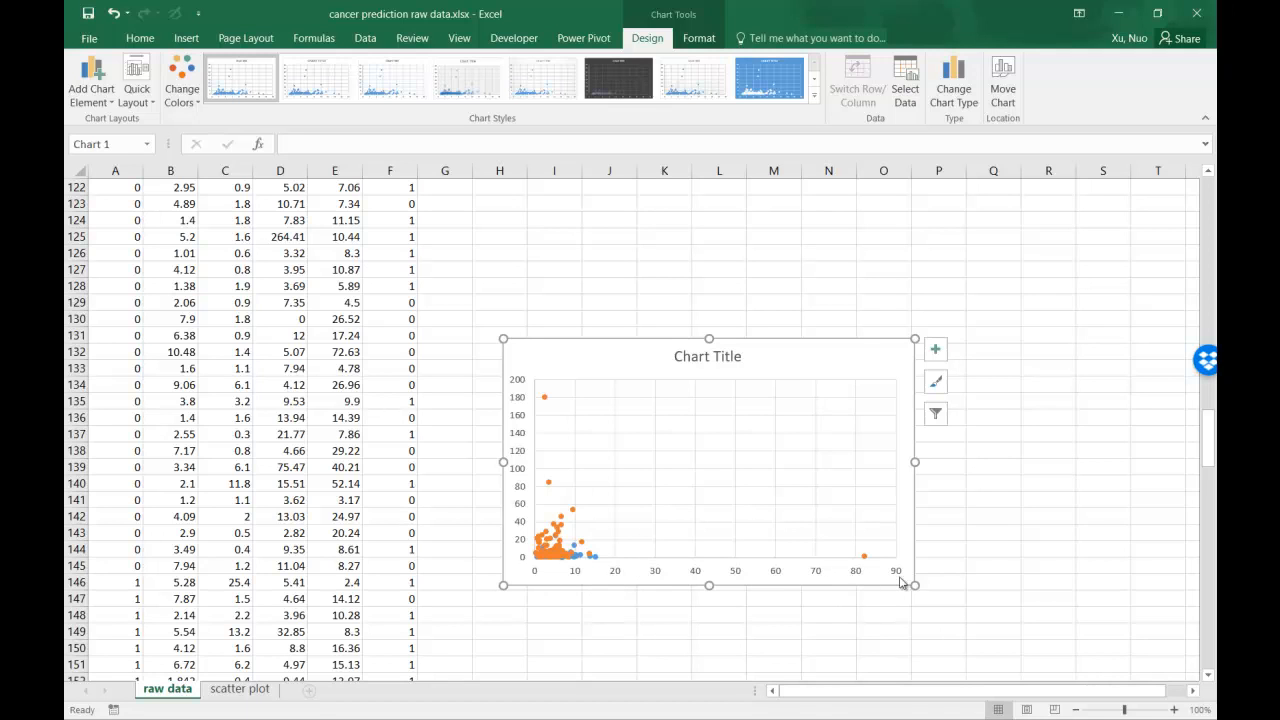
{"action": "mouse_move", "coordinate": [544, 396]}
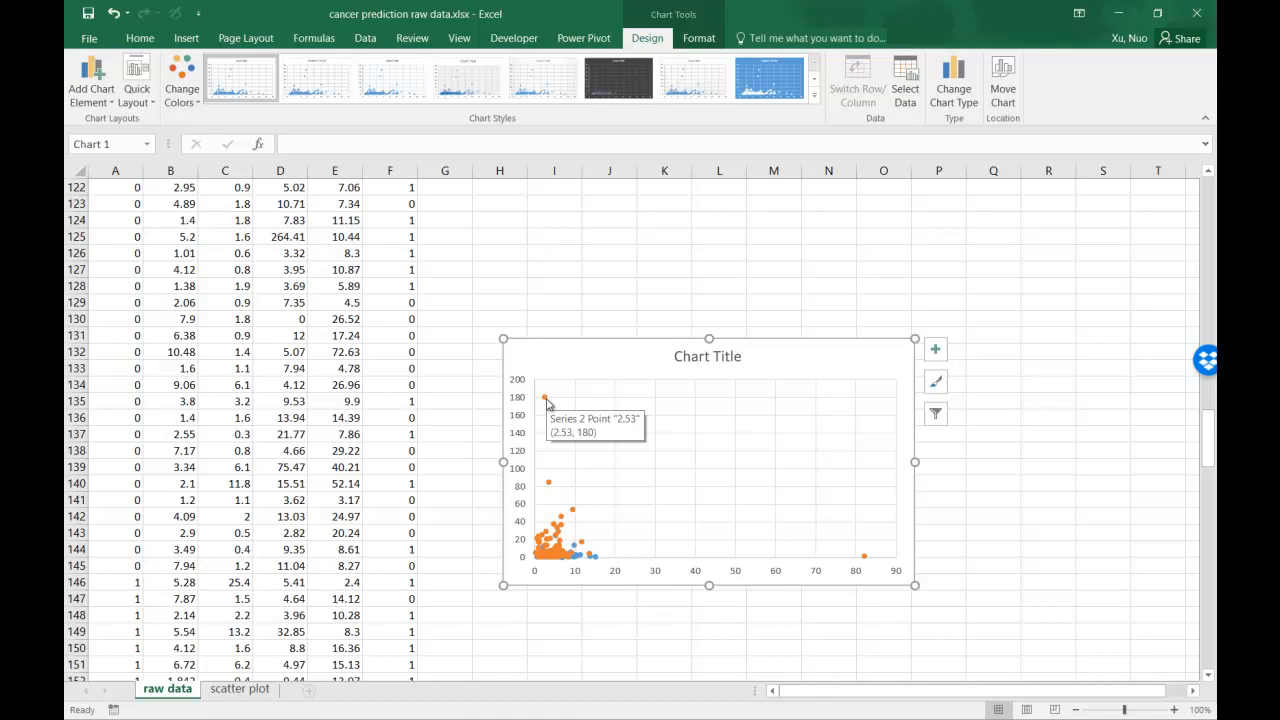
{"action": "mouse_move", "coordinate": [548, 571]}
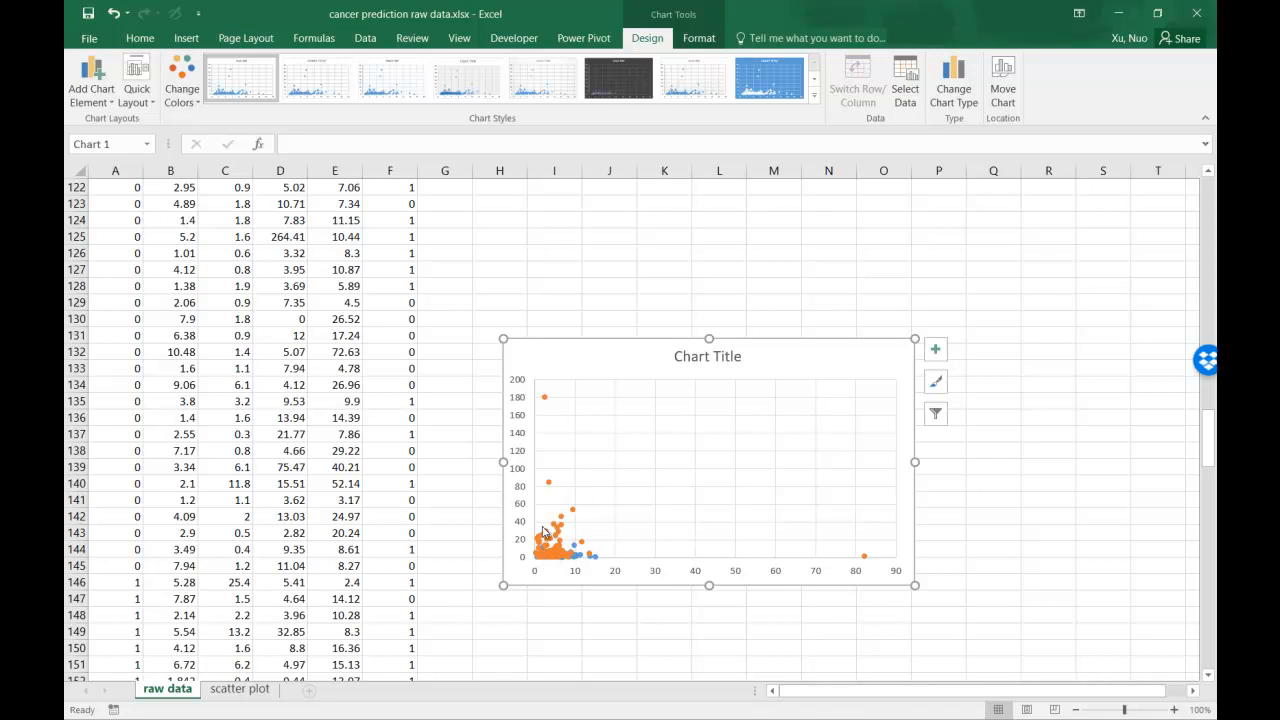
{"action": "mouse_move", "coordinate": [567, 575]}
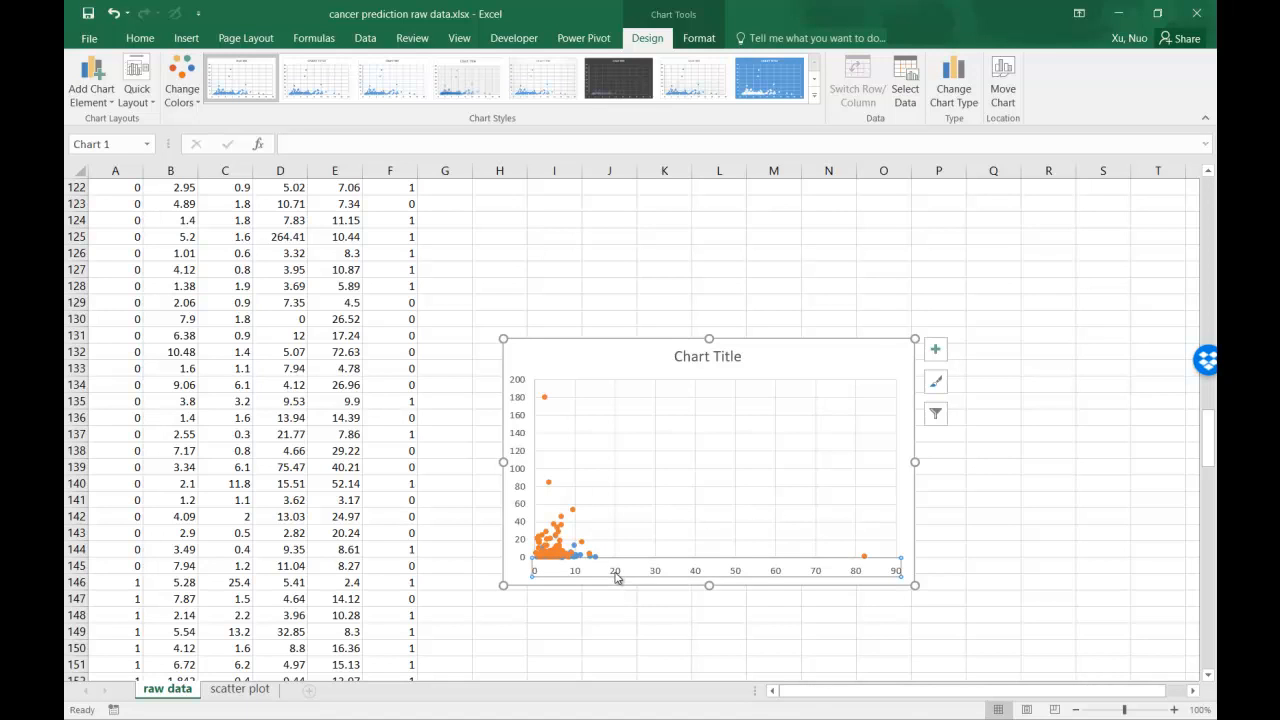
Open Format Axis for the horizontal axis, currently bounded 0 to 90
{"action": "right_click", "coordinate": [617, 575]}
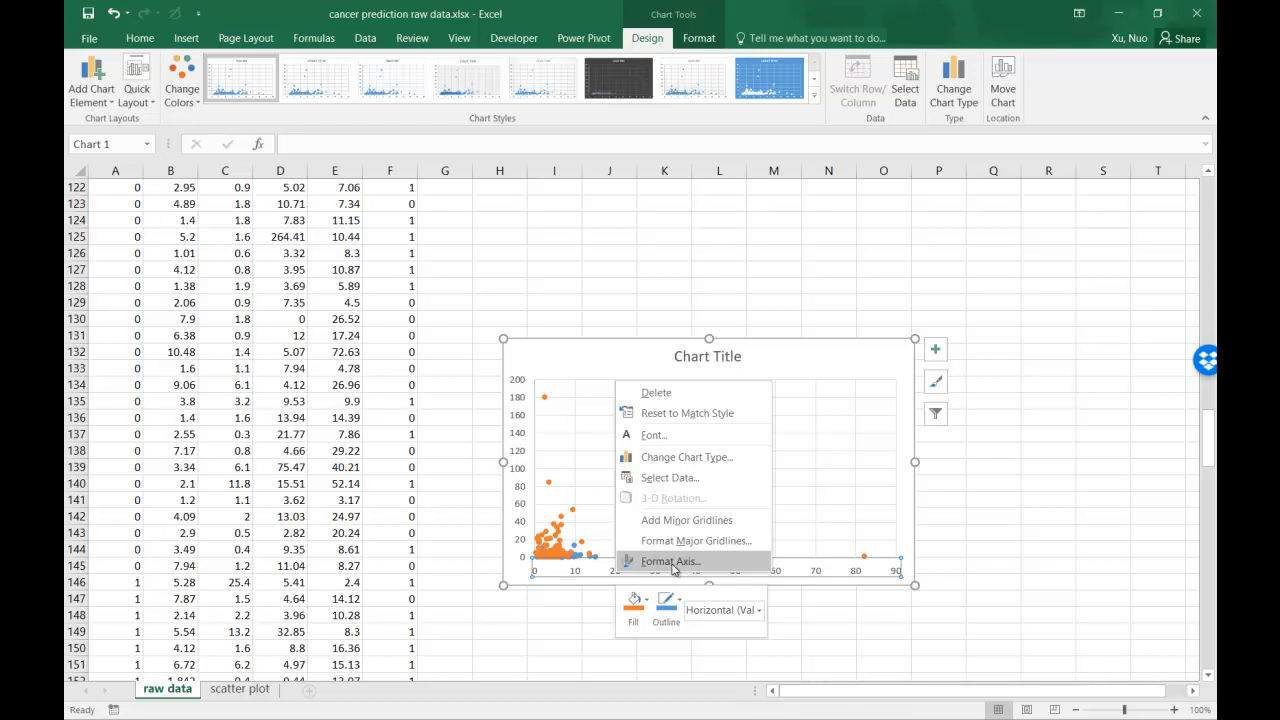
{"action": "left_click", "coordinate": [671, 561]}
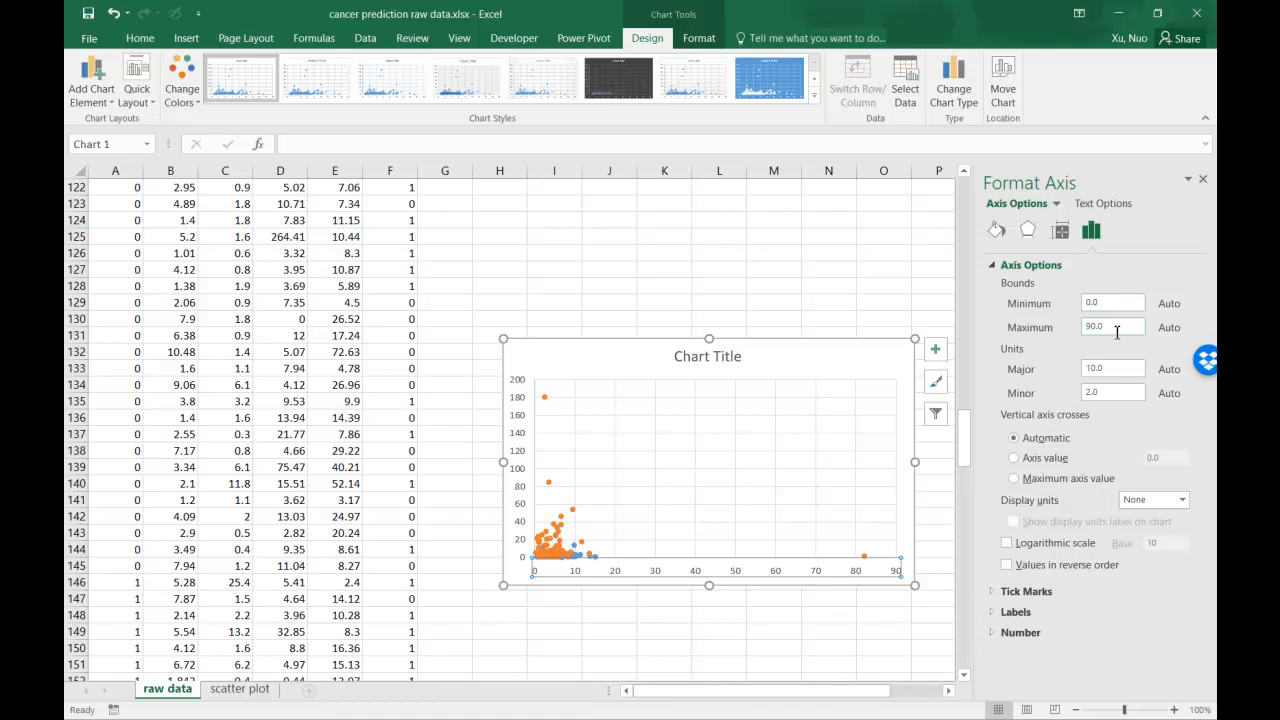
{"action": "mouse_move", "coordinate": [606, 584]}
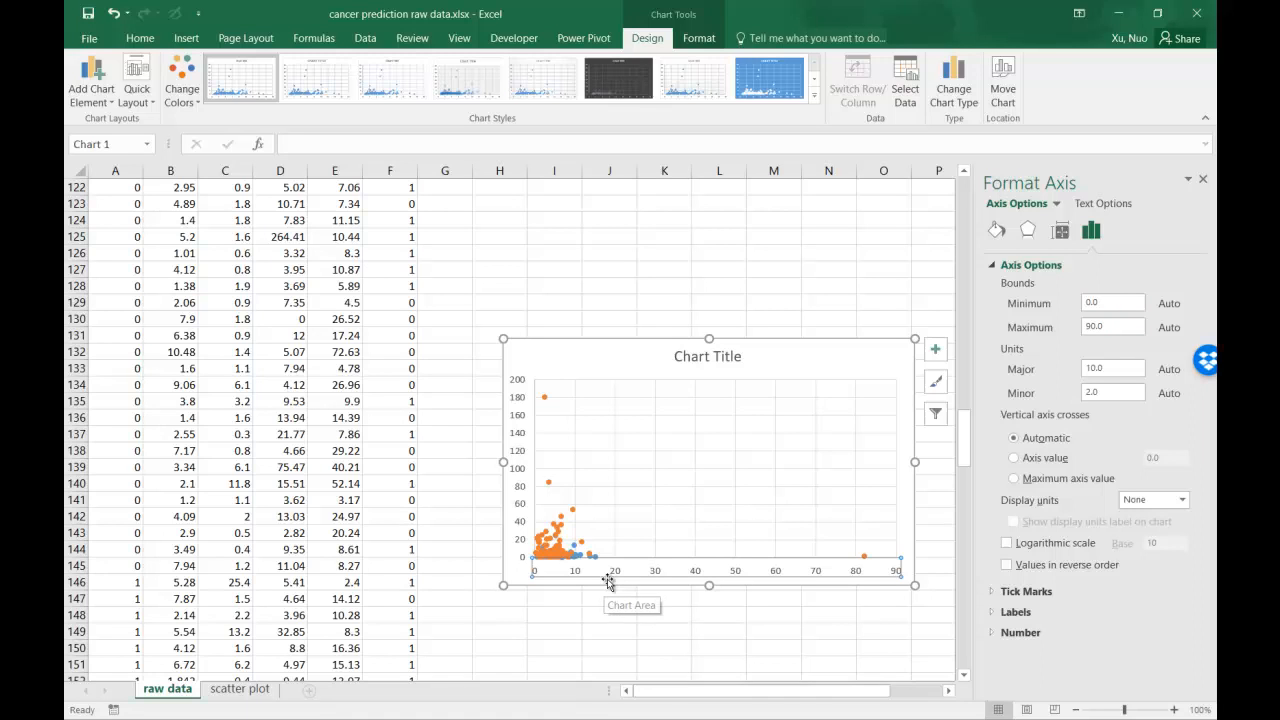
{"action": "mouse_move", "coordinate": [612, 581]}
{"action": "type", "text": "20"}
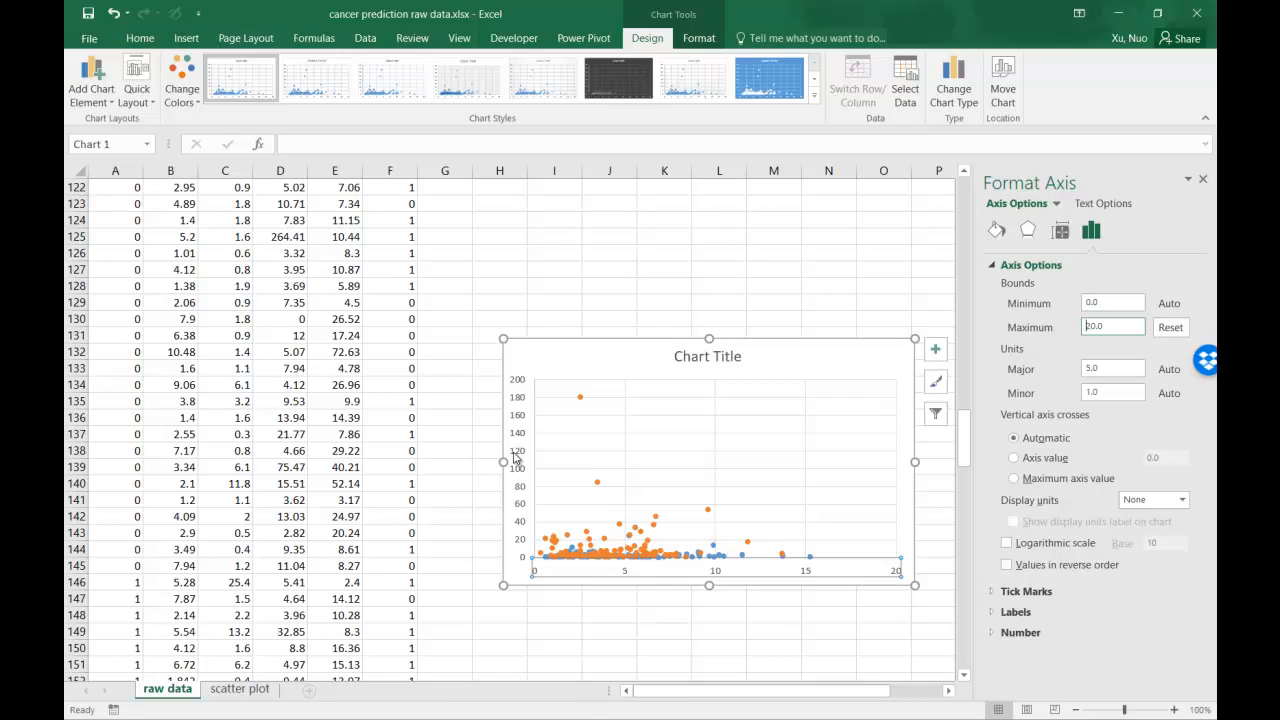
Set the vertical axis maximum bound to 40, then deselect the chart
{"action": "right_click", "coordinate": [523, 460]}
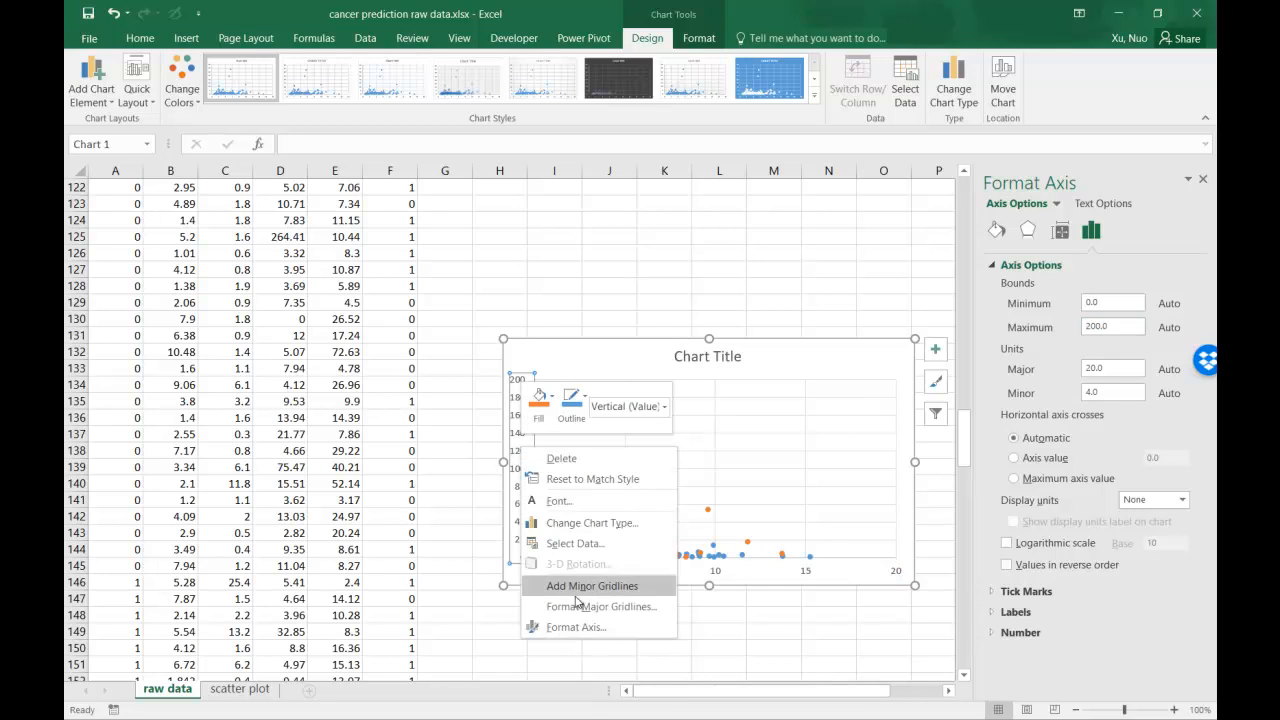
{"action": "left_click", "coordinate": [591, 585]}
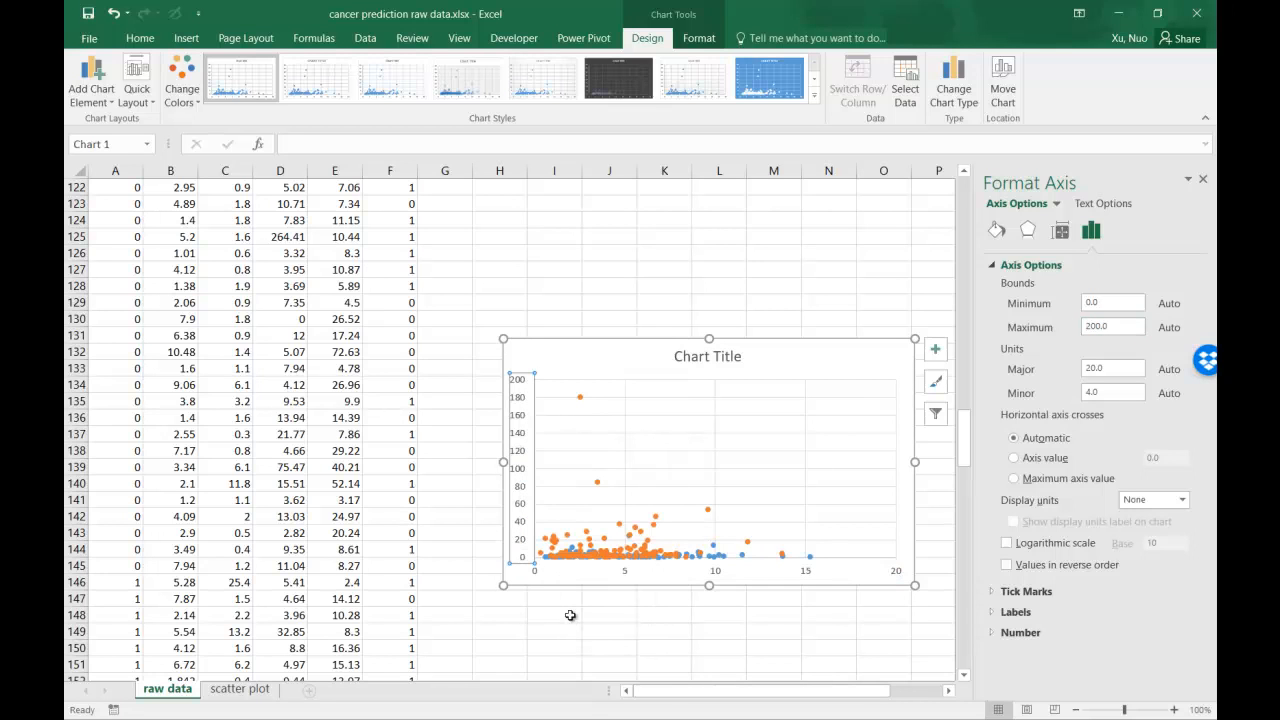
{"action": "mouse_move", "coordinate": [1066, 307]}
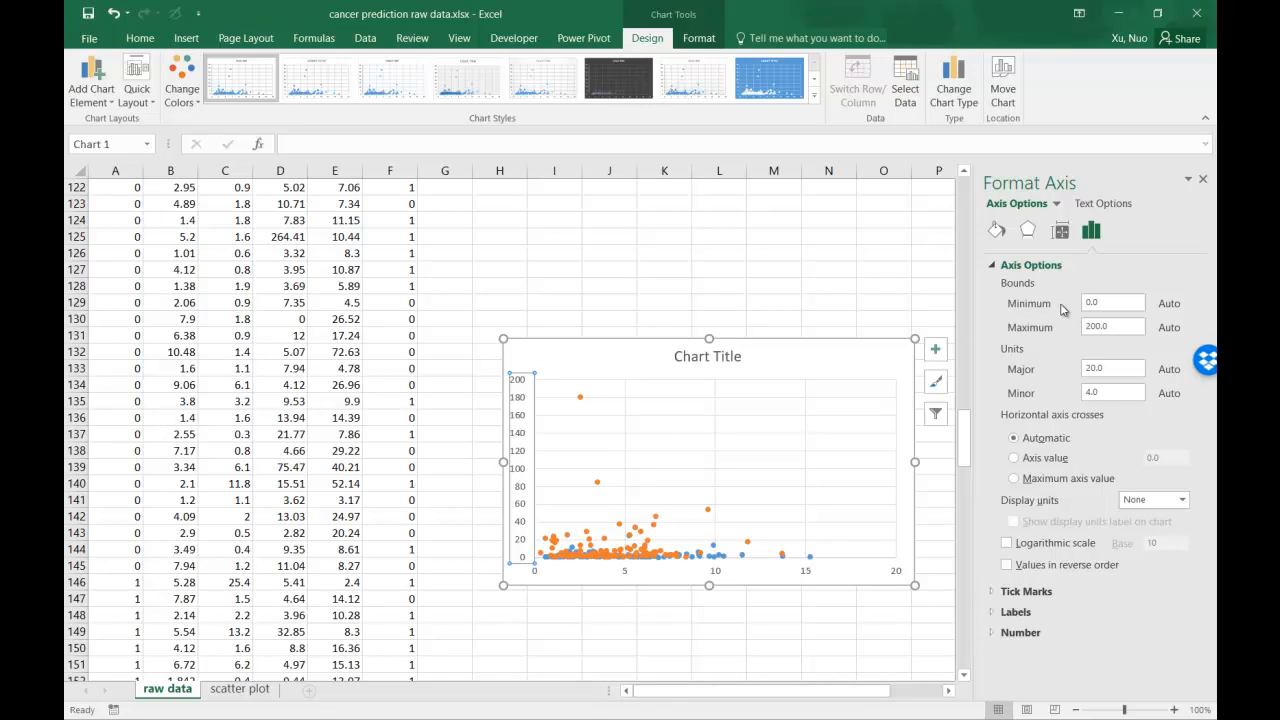
{"action": "left_click", "coordinate": [1113, 327]}
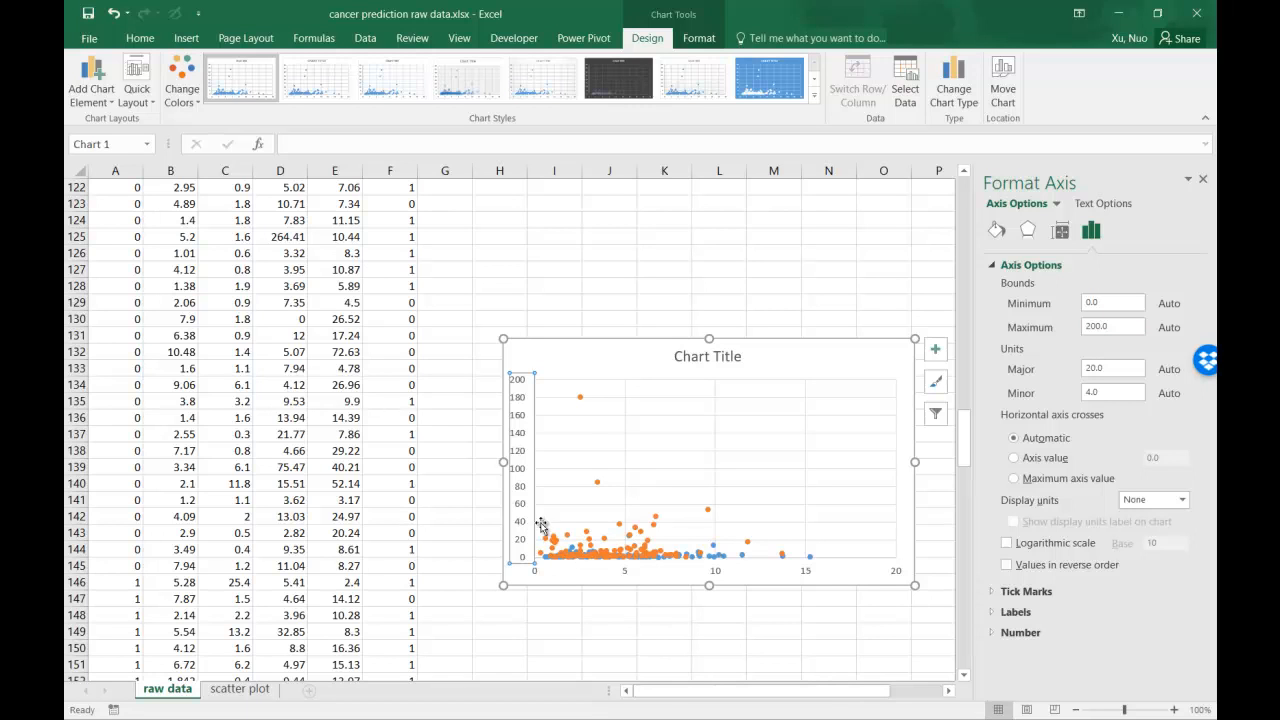
{"action": "mouse_move", "coordinate": [559, 529]}
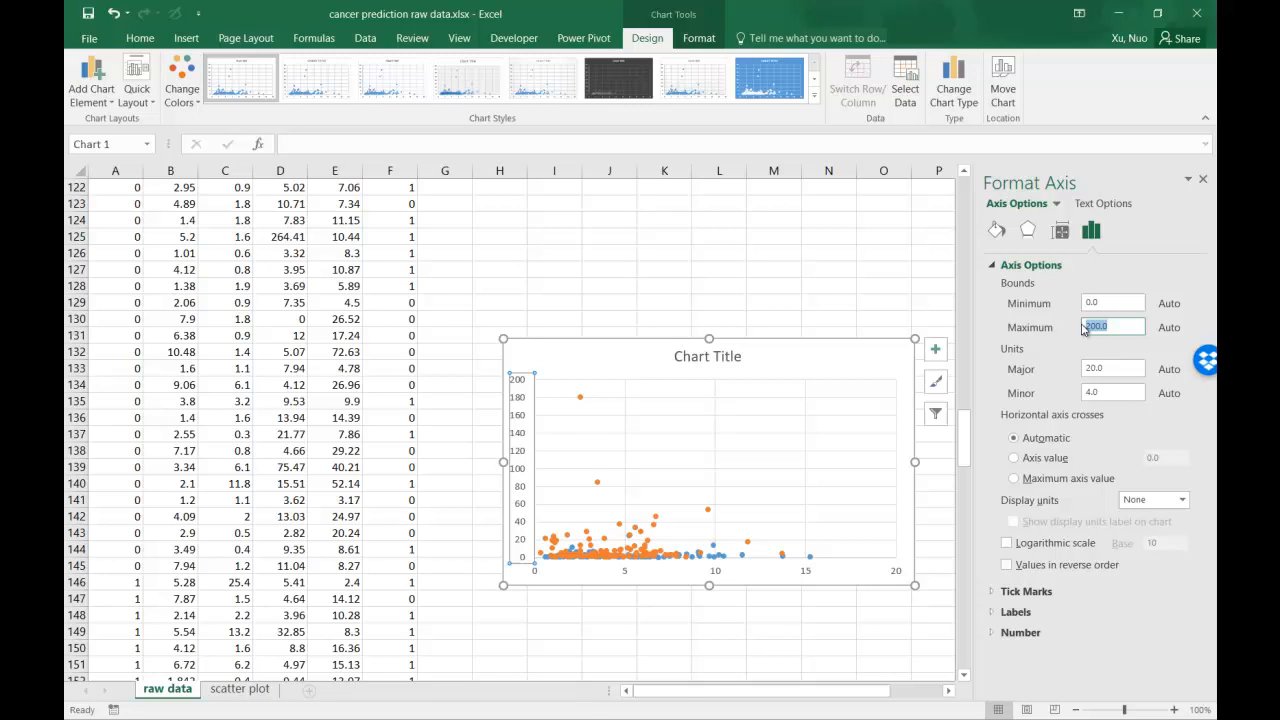
{"action": "type", "text": "40.0"}
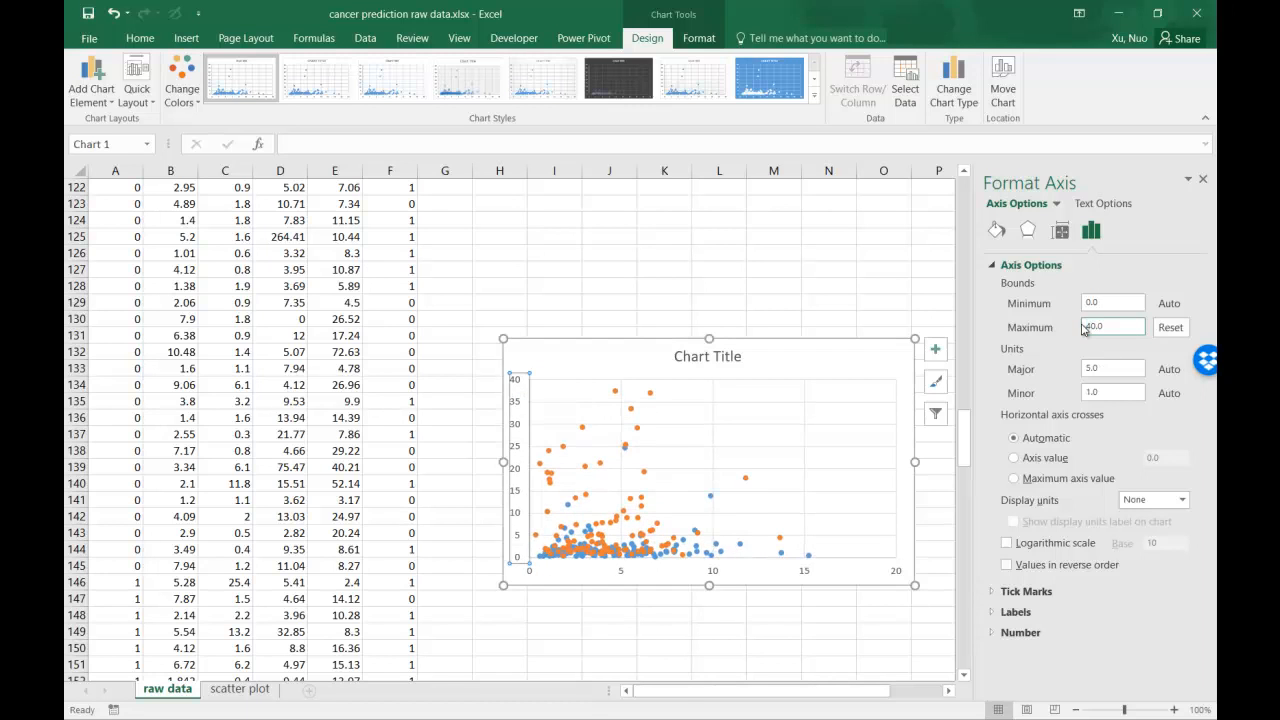
{"action": "left_click", "coordinate": [883, 302]}
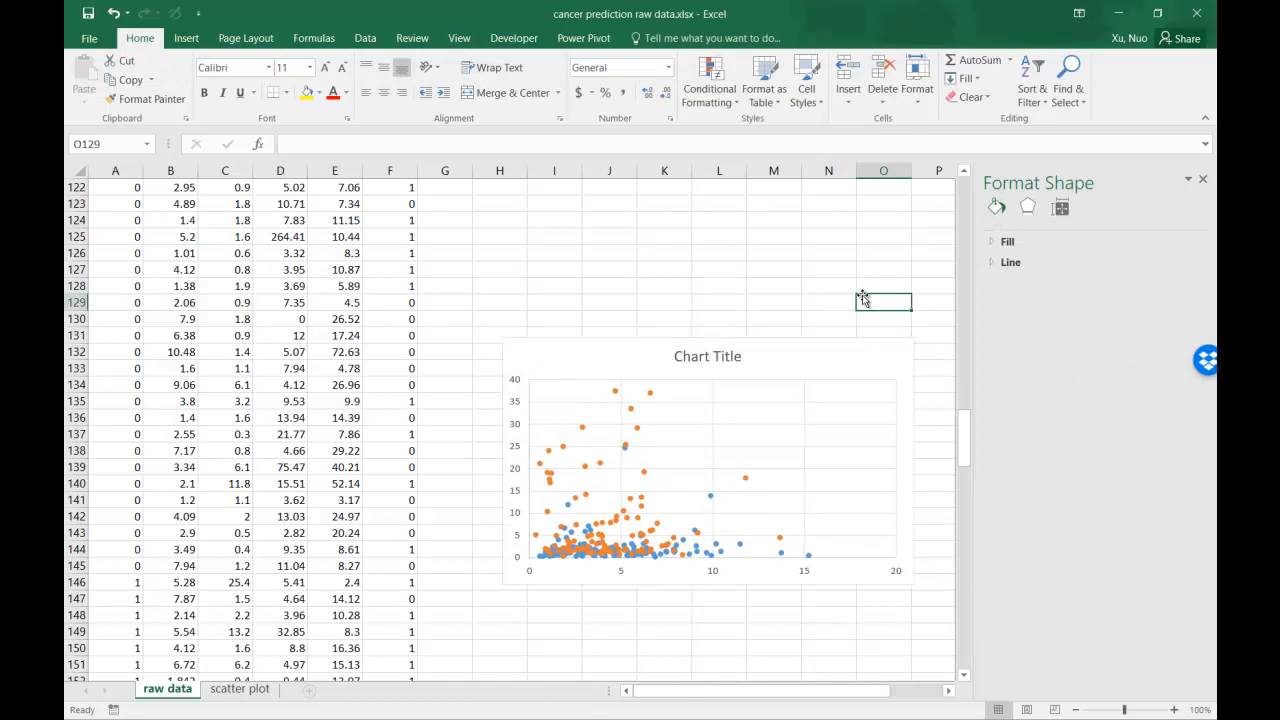
{"action": "mouse_move", "coordinate": [805, 269]}
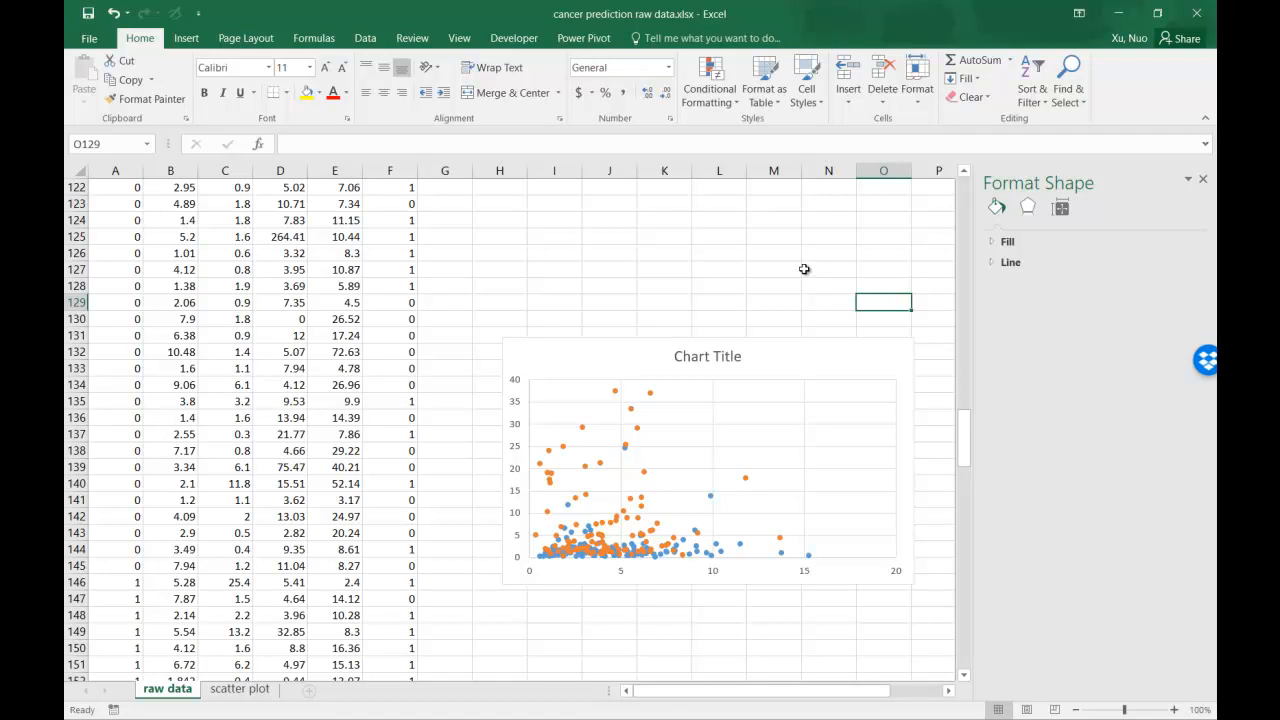